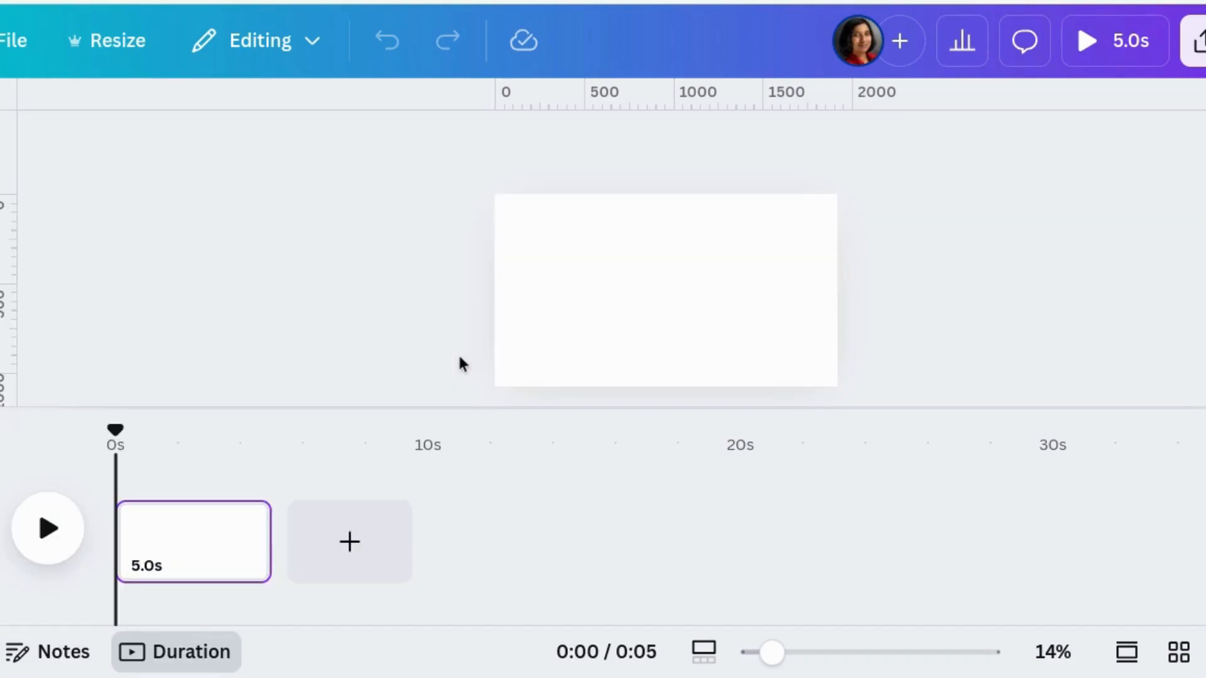
pyautogui.moveTo(81, 374)
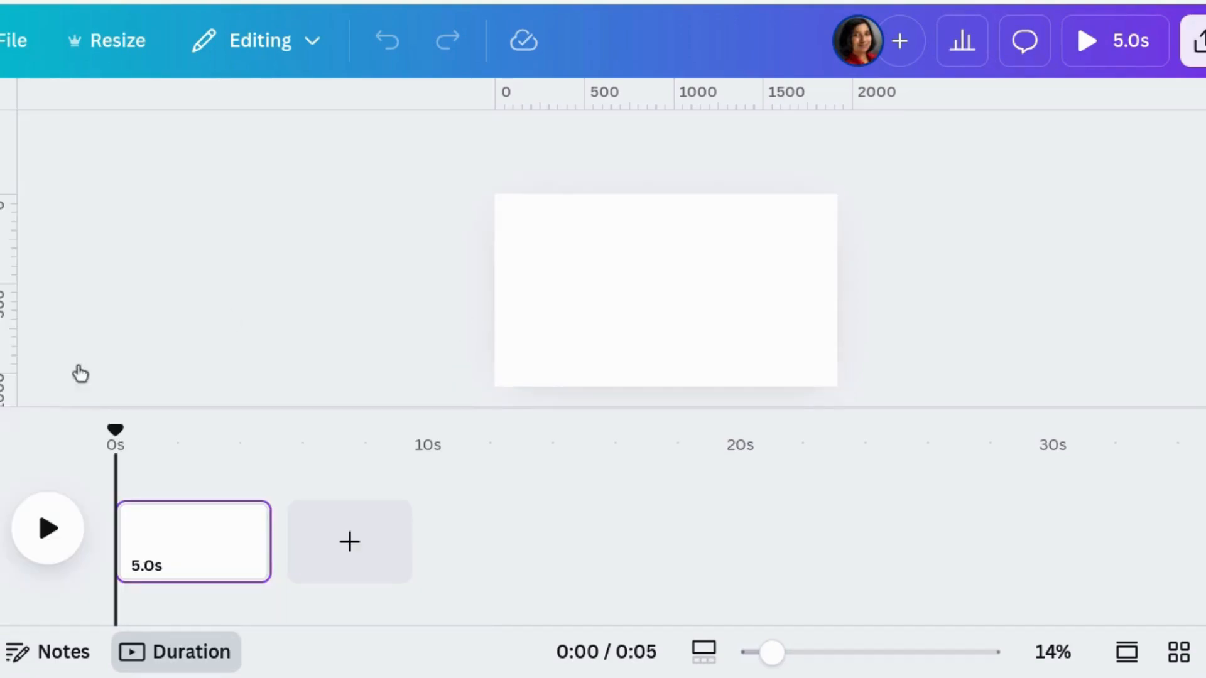
# Bring up the Uploads library beside the blank video page
pyautogui.click(665, 251)
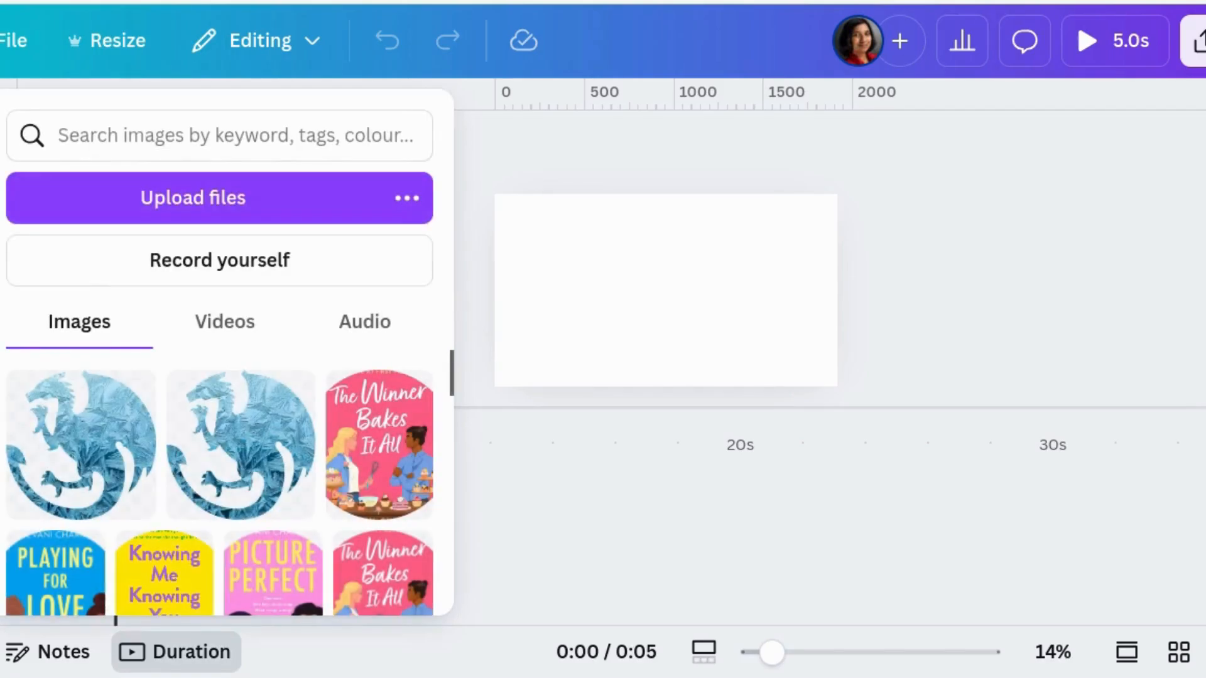
# Launch the Record yourself studio with the webcam preview
pyautogui.click(218, 260)
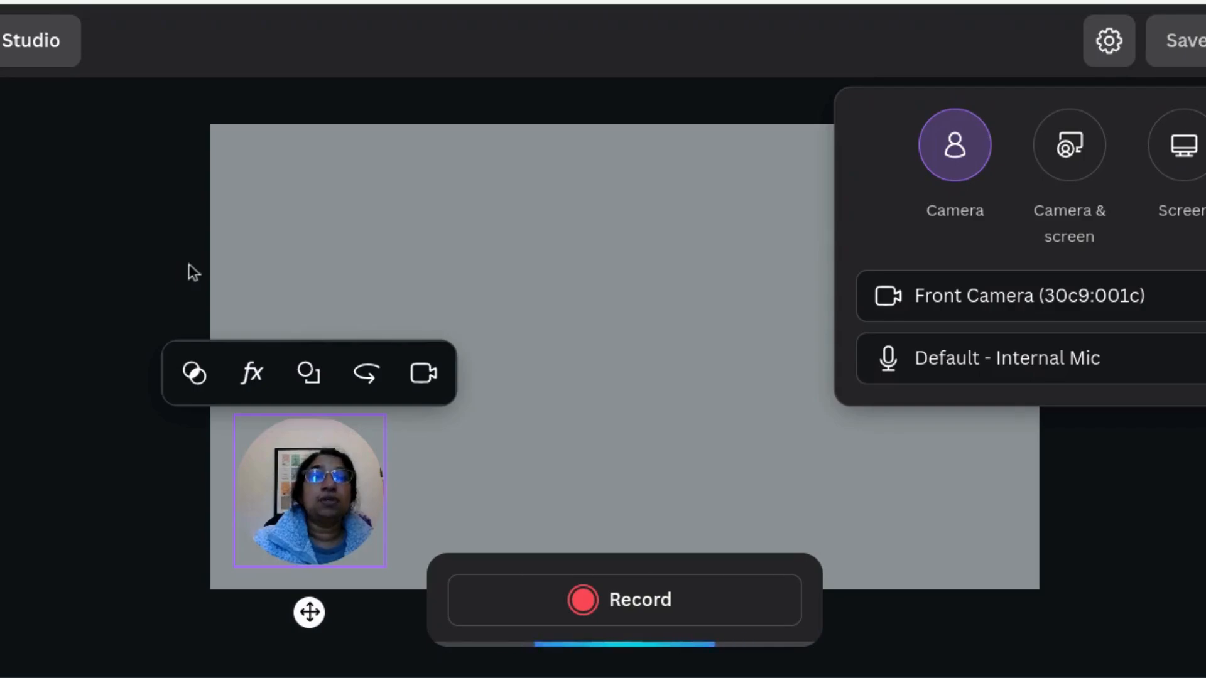
pyautogui.moveTo(667, 409)
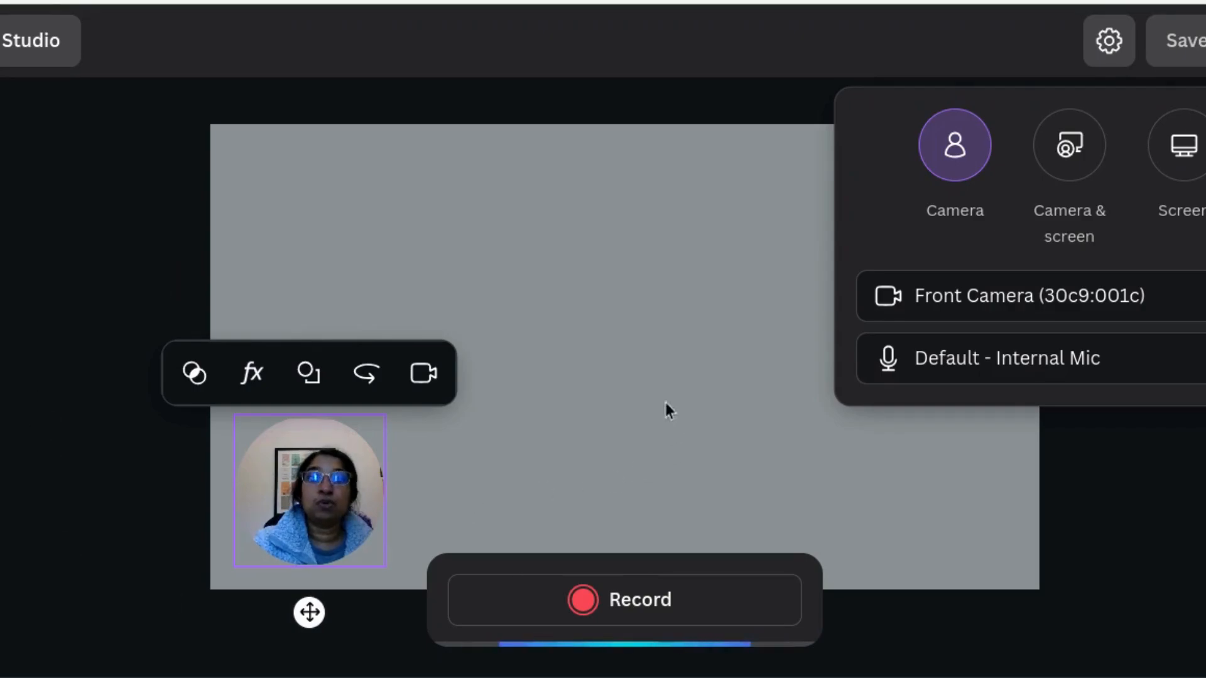
pyautogui.moveTo(970, 167)
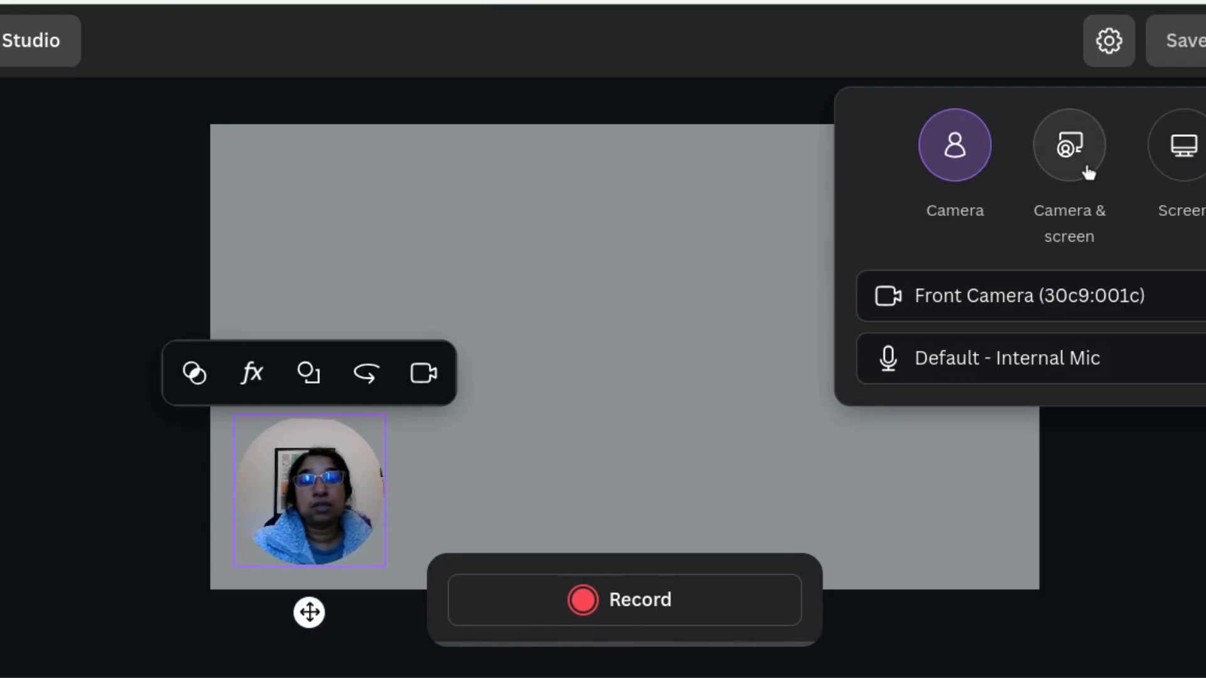
# Choose Camera & screen mode and pick the entire Built-in display to share
pyautogui.click(1067, 144)
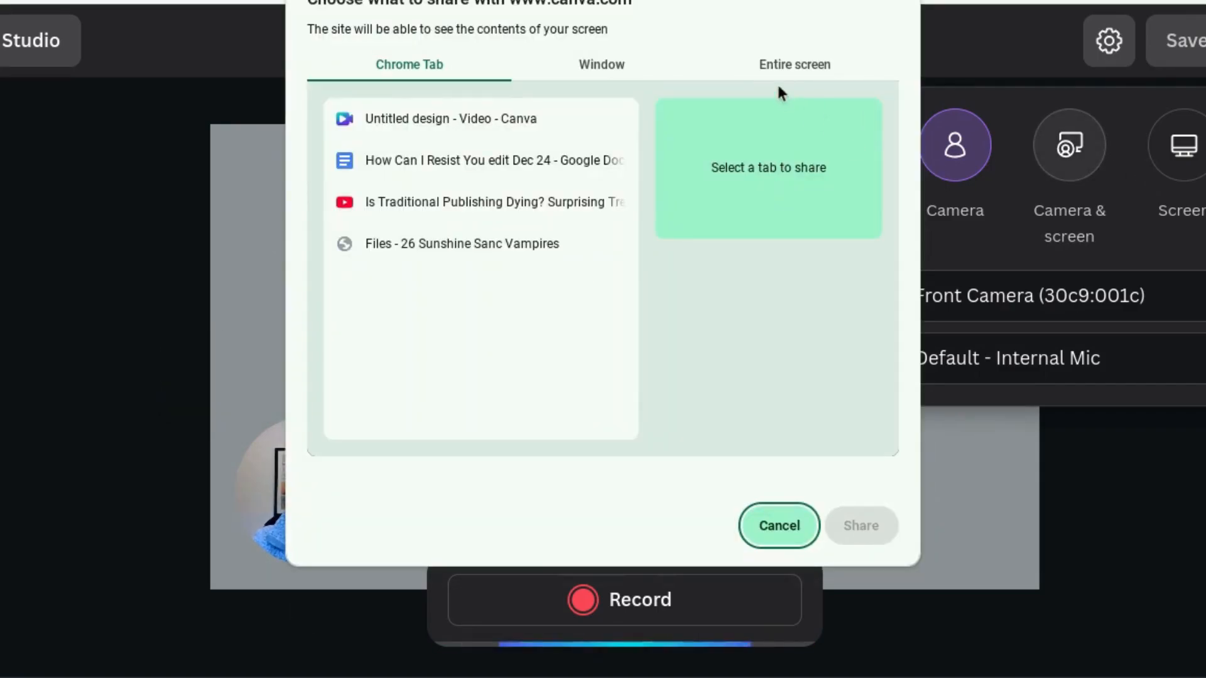
pyautogui.moveTo(442, 138)
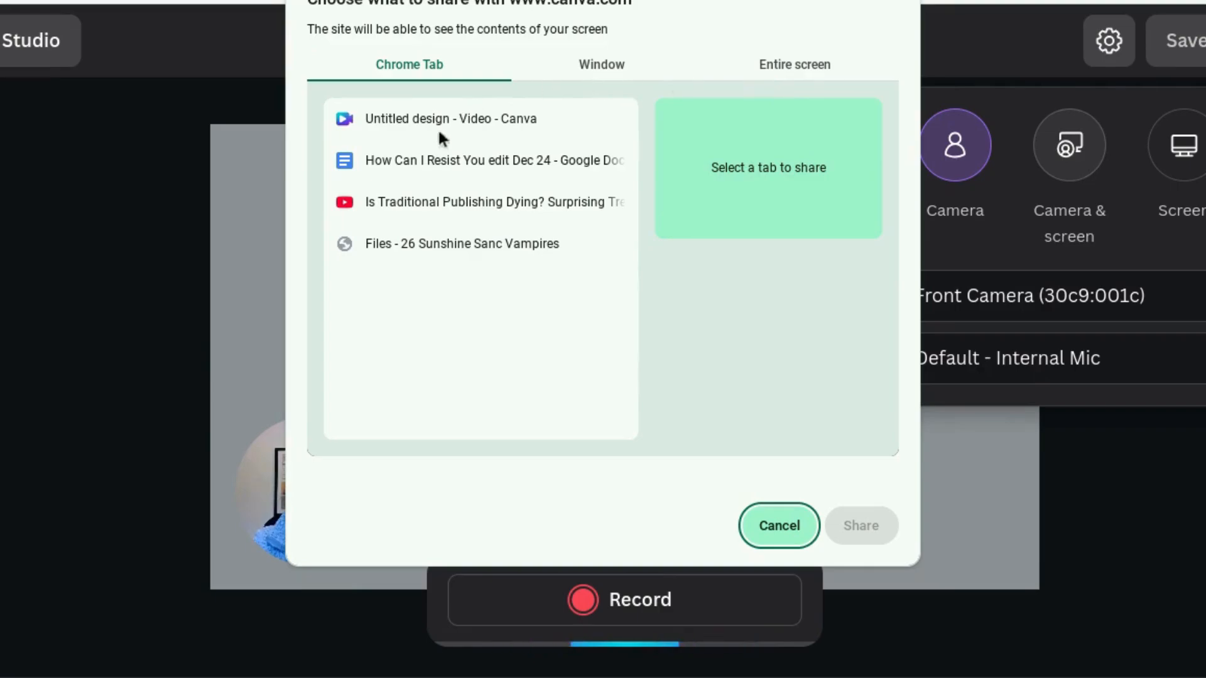
pyautogui.click(602, 64)
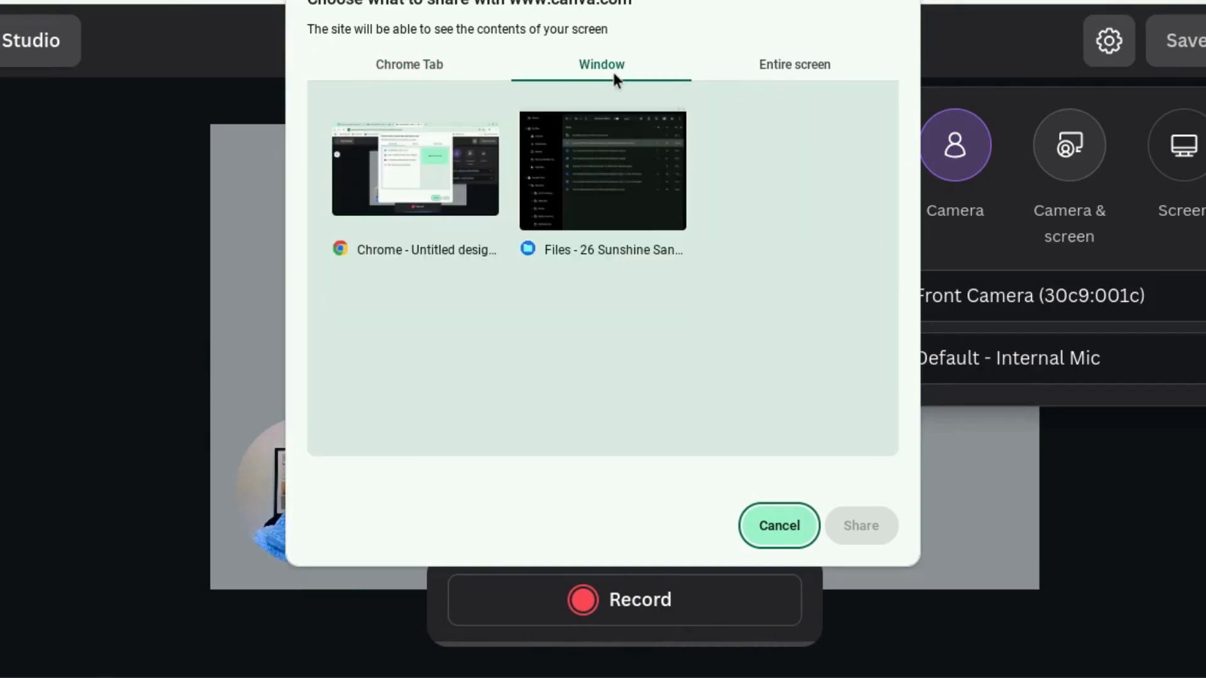
pyautogui.click(793, 64)
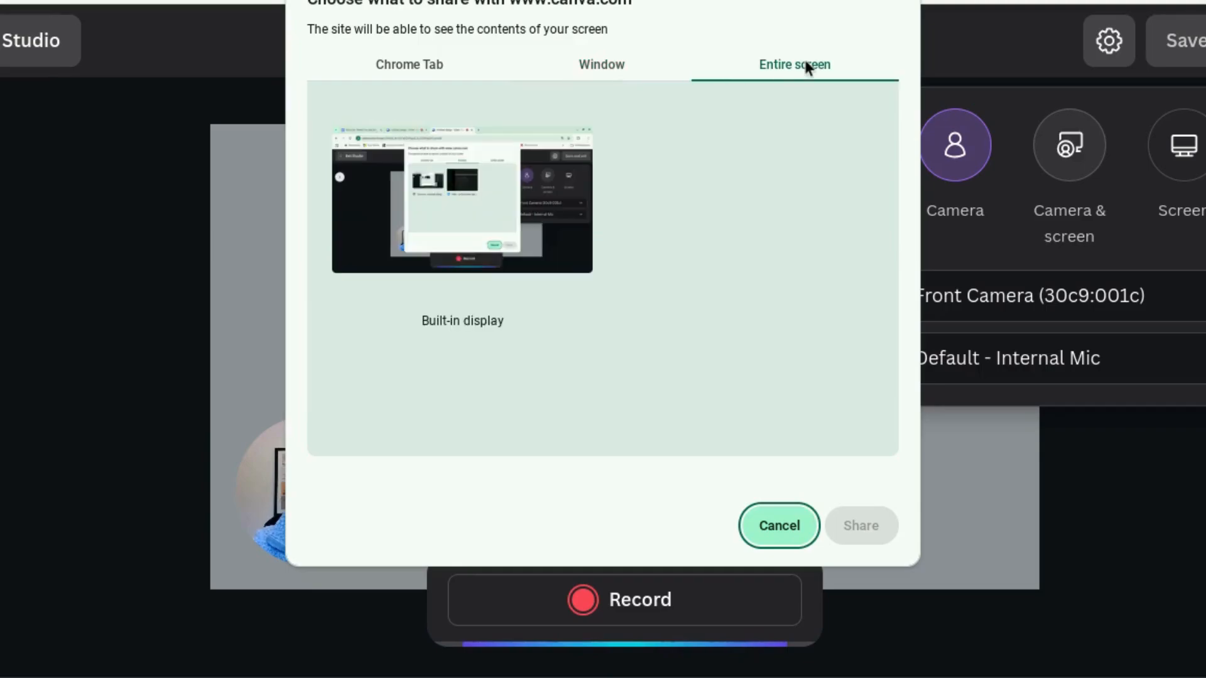
pyautogui.moveTo(527, 198)
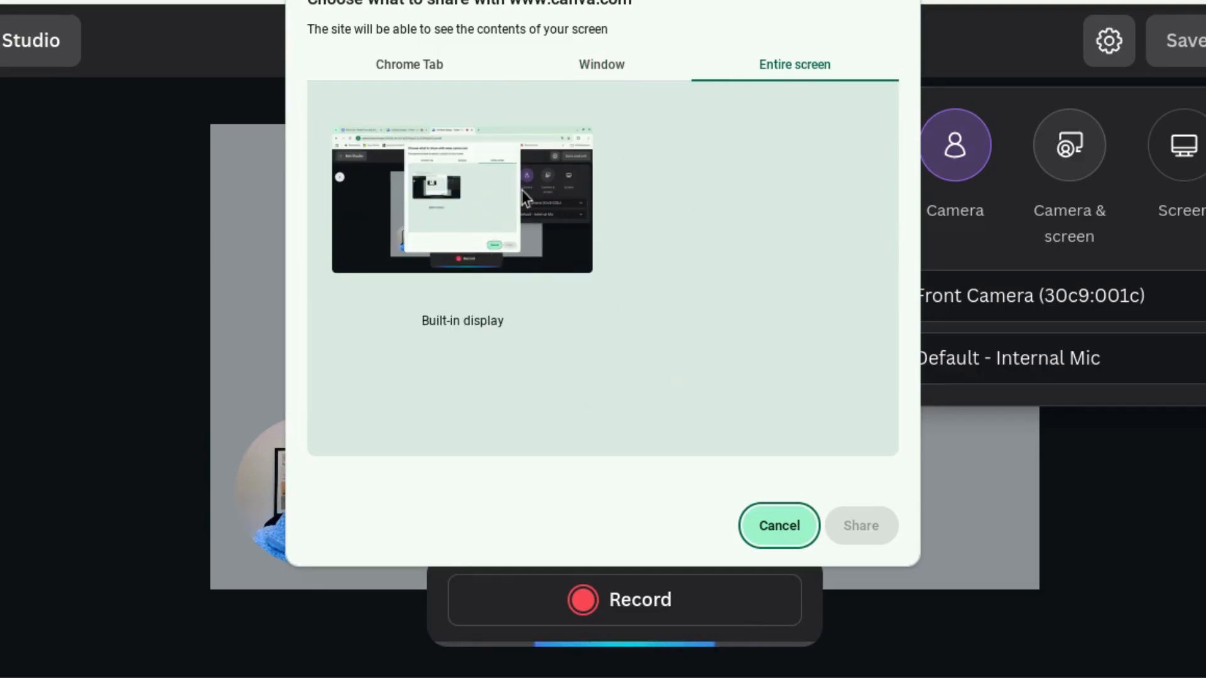
pyautogui.click(461, 200)
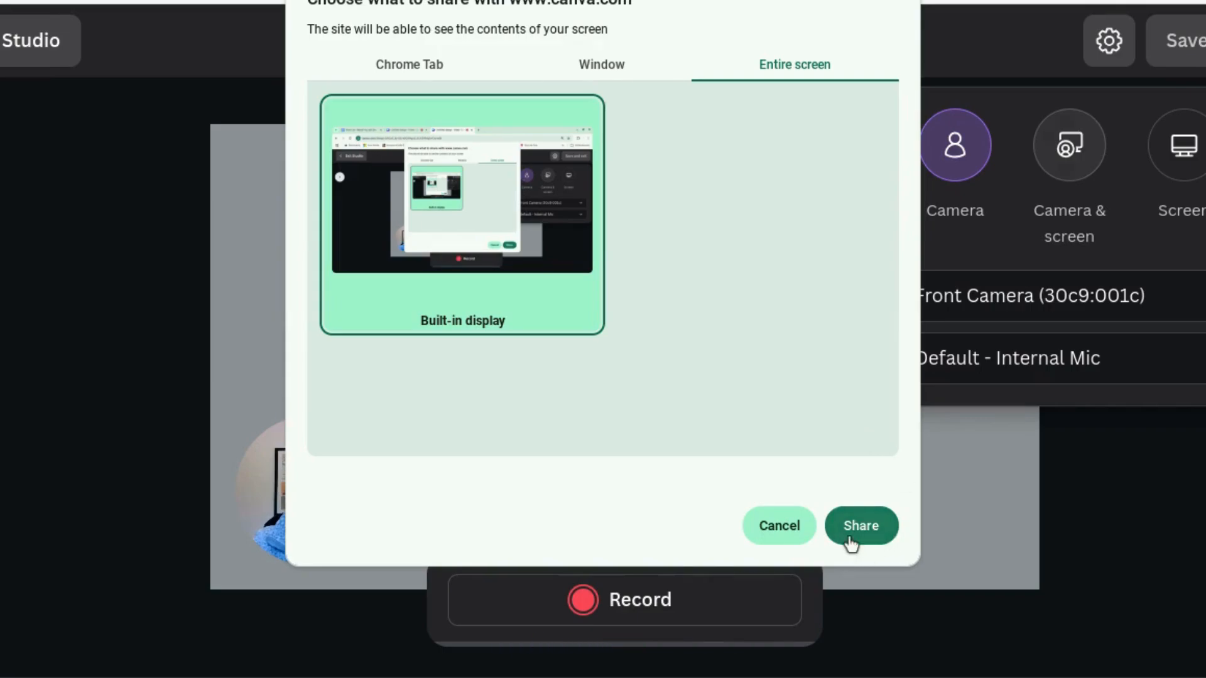
# Share the entire screen and switch the studio to screen-only recording
pyautogui.click(859, 525)
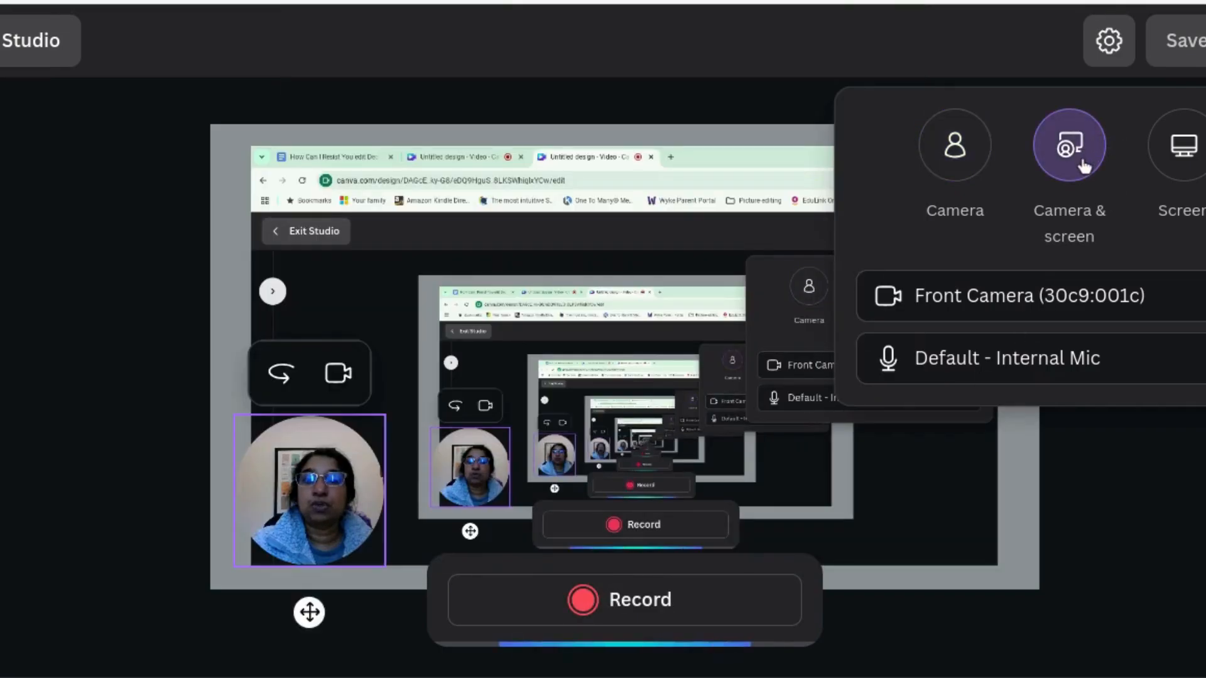
pyautogui.moveTo(750, 407)
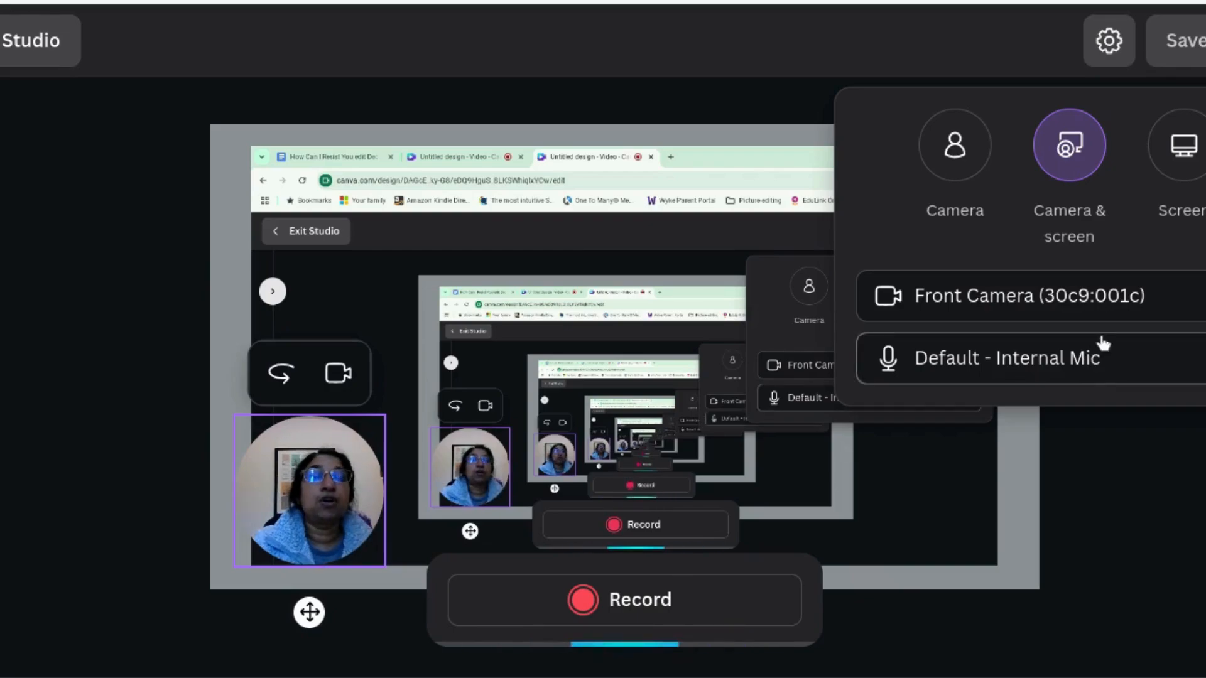
pyautogui.click(1187, 145)
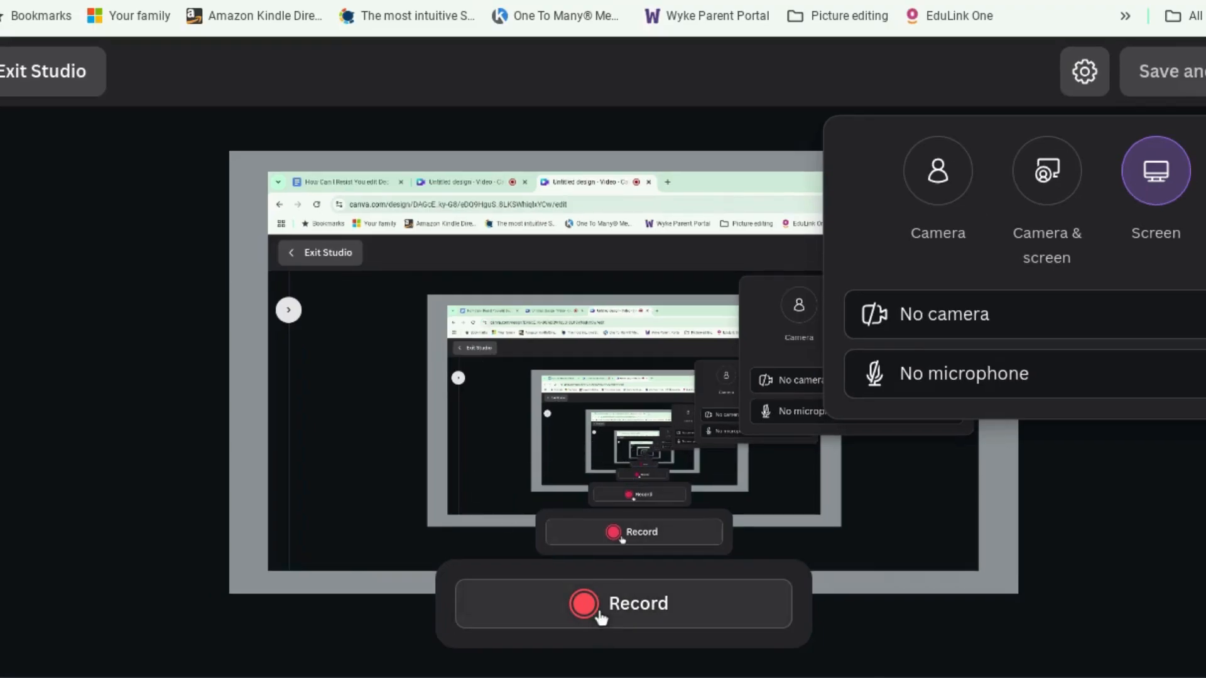
pyautogui.moveTo(753, 473)
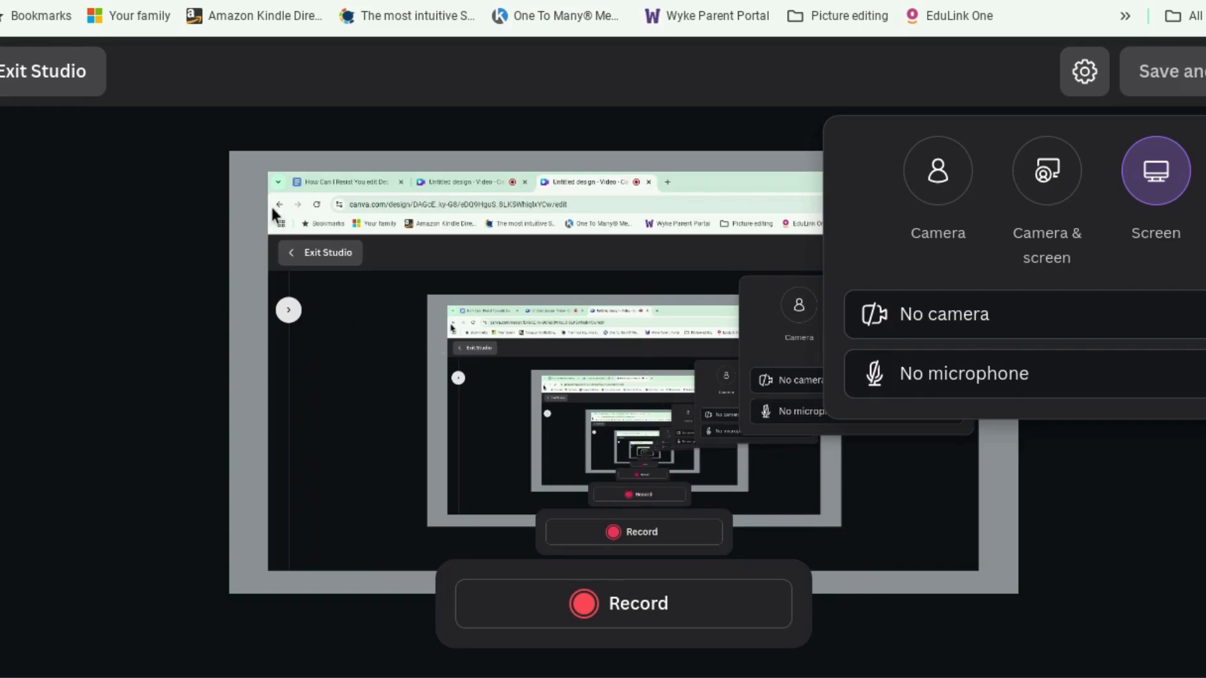
pyautogui.moveTo(36, 80)
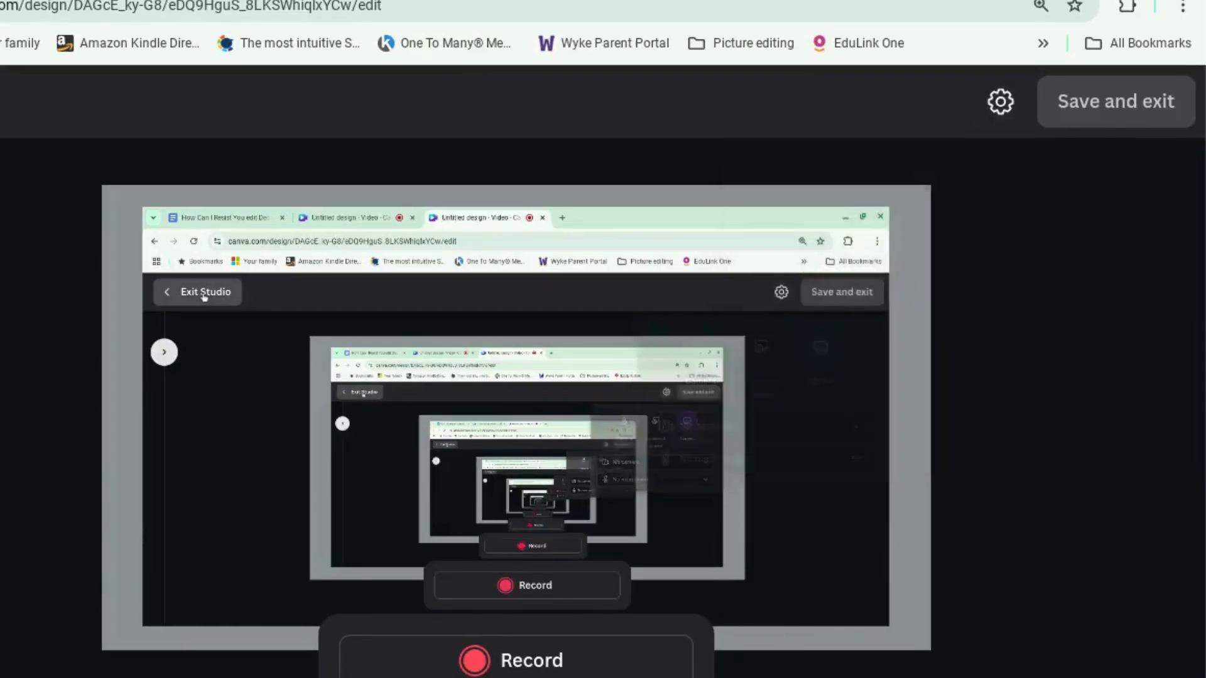
# Save the recordings and exit the studio back to the editor
pyautogui.click(204, 292)
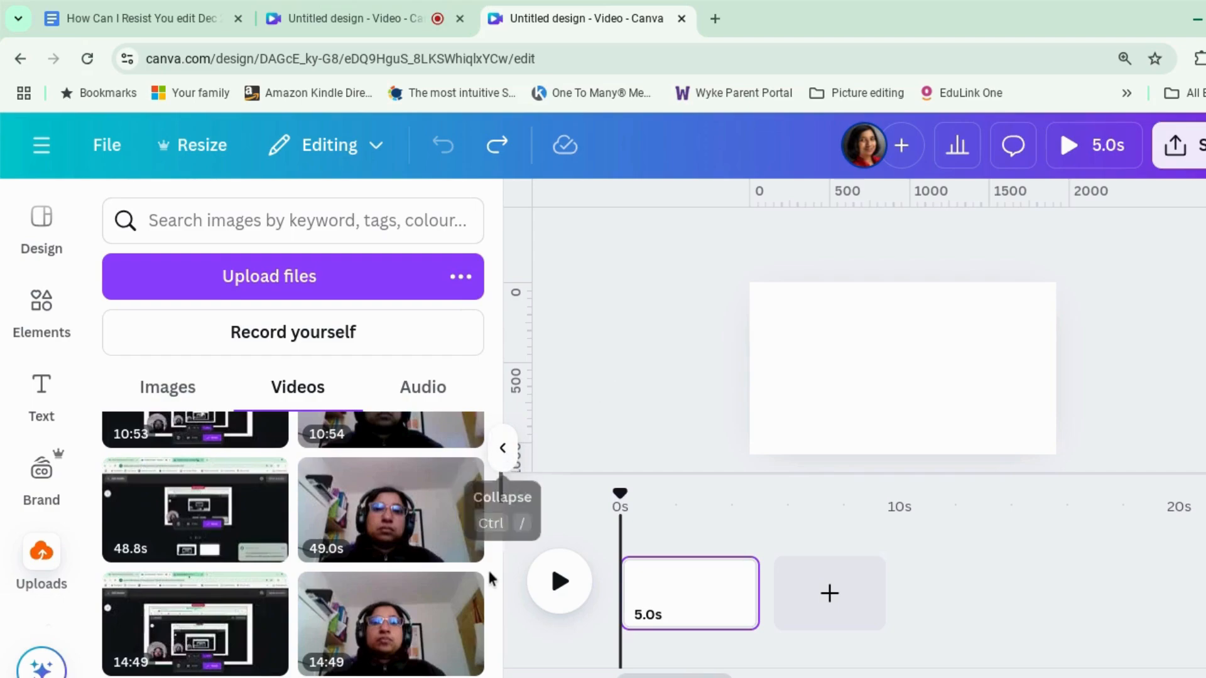
pyautogui.moveTo(499, 528)
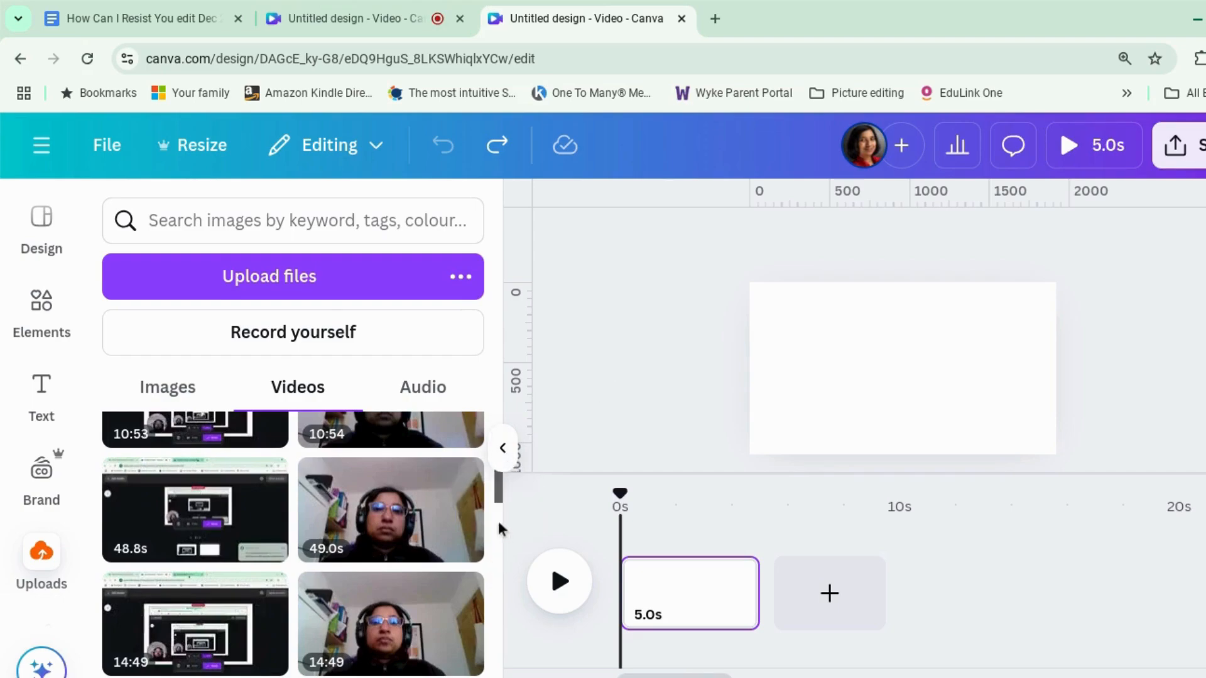
pyautogui.moveTo(389, 508)
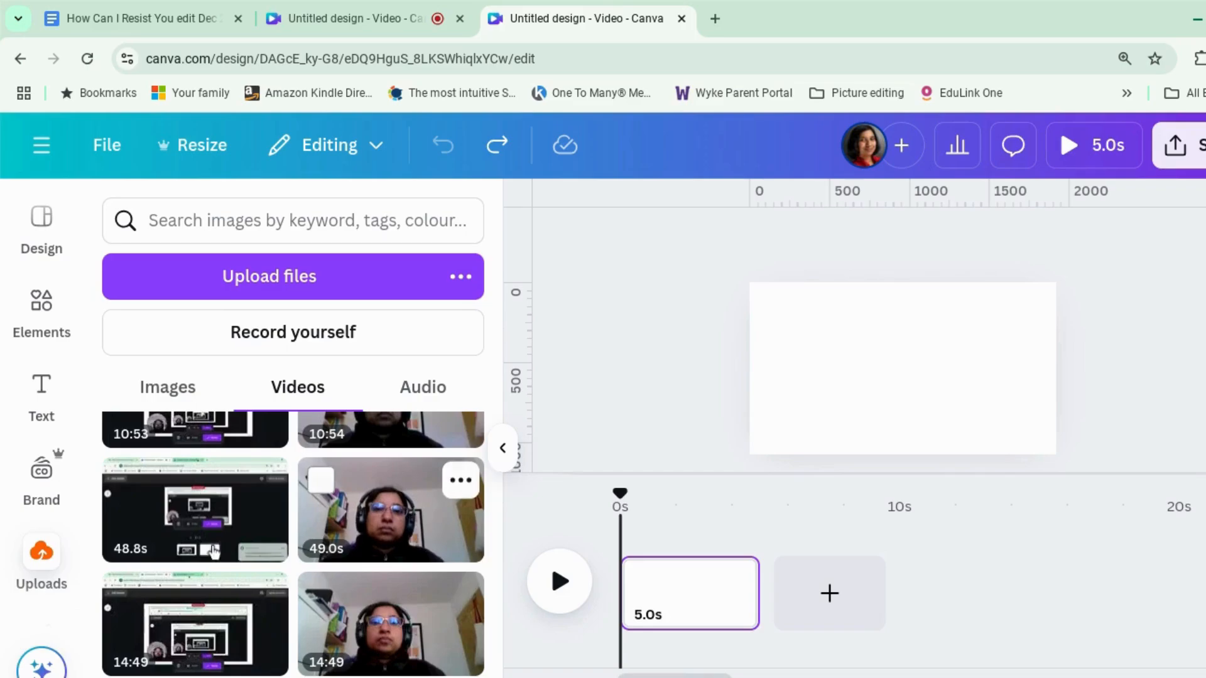
pyautogui.moveTo(372, 552)
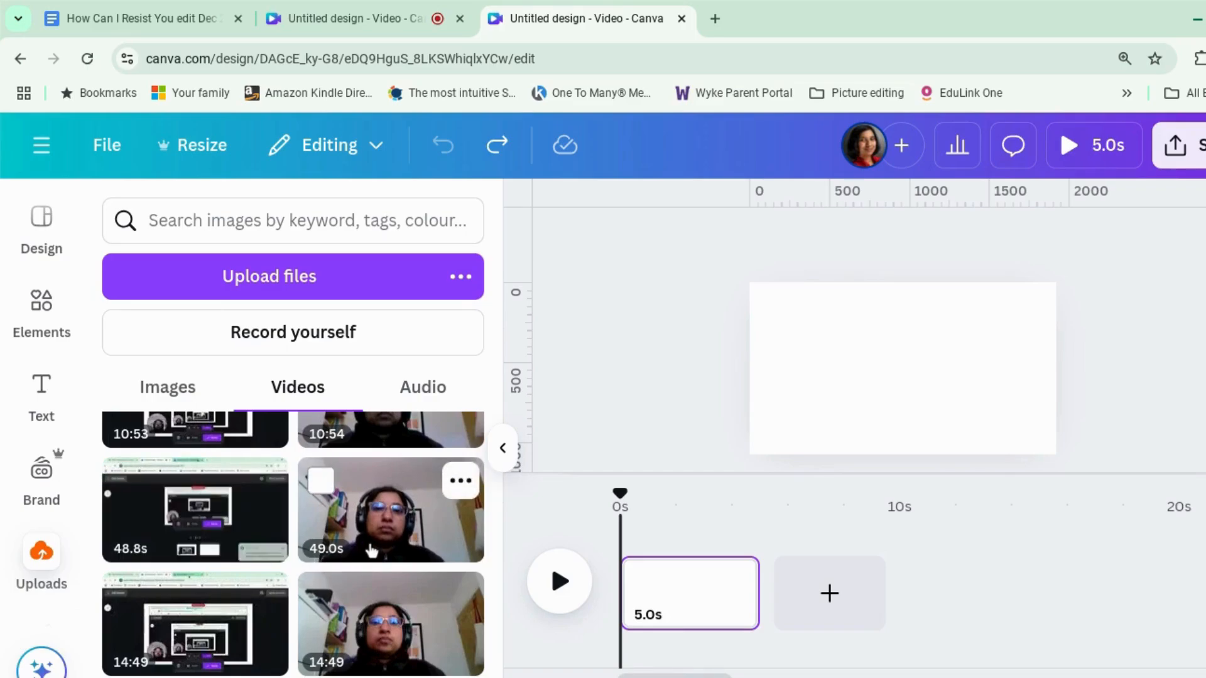
pyautogui.moveTo(362, 635)
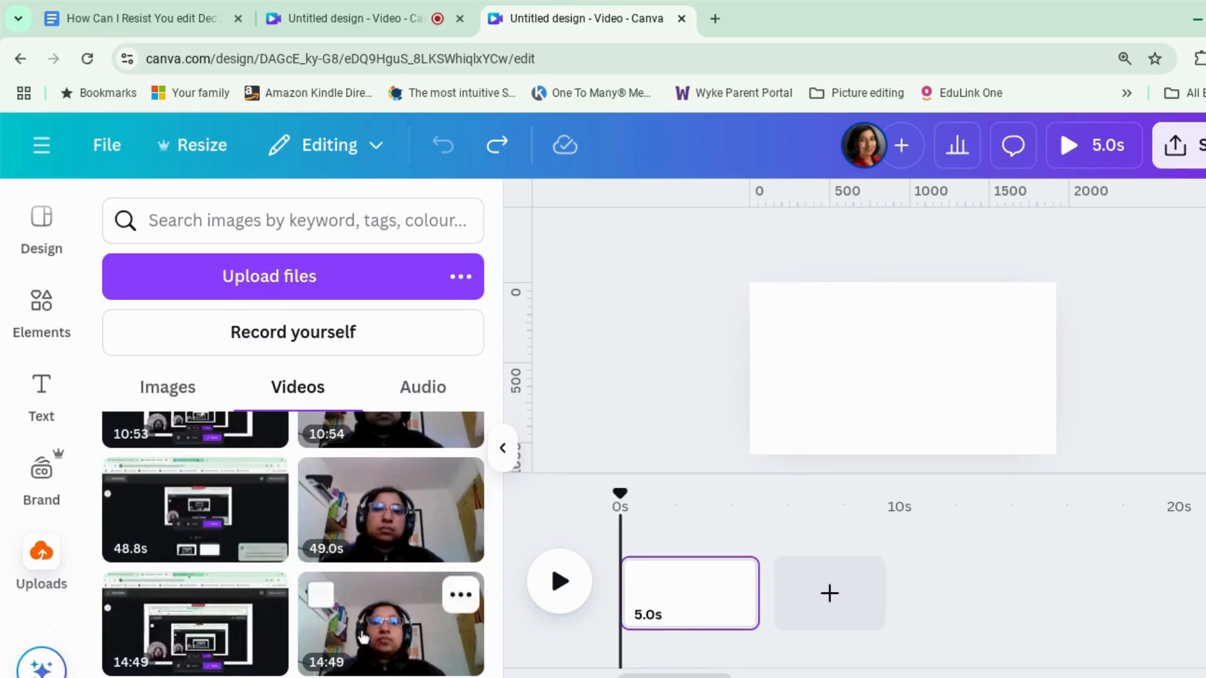
pyautogui.moveTo(242, 522)
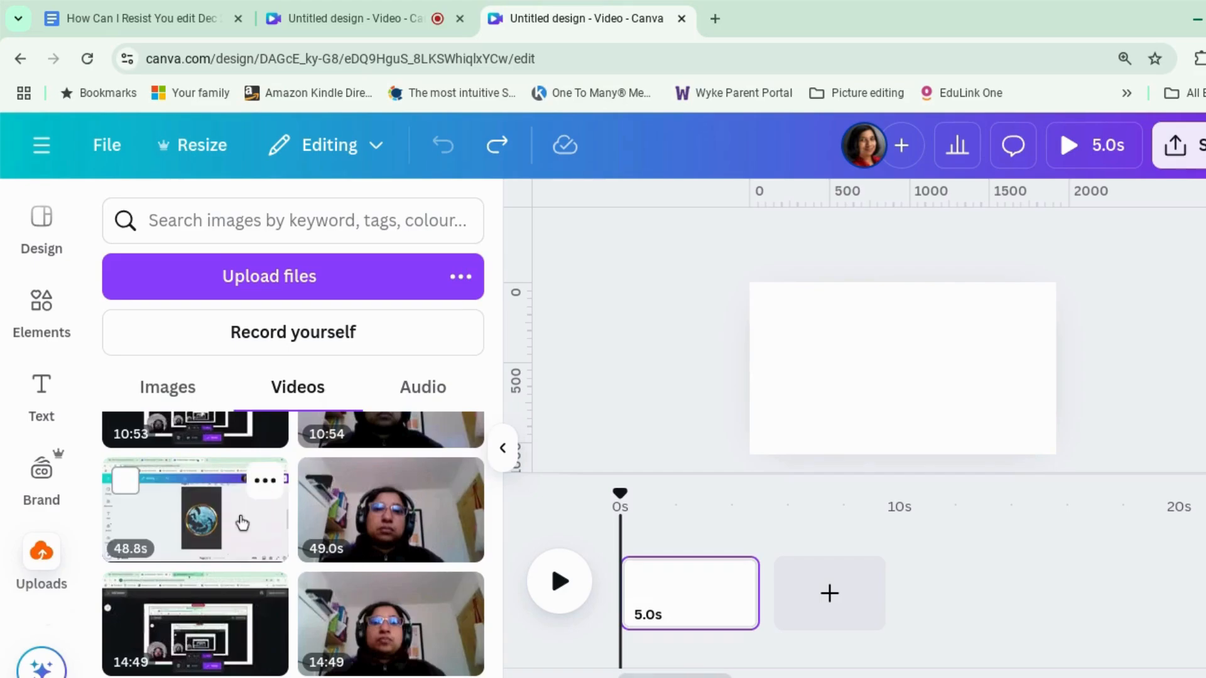
pyautogui.moveTo(410, 549)
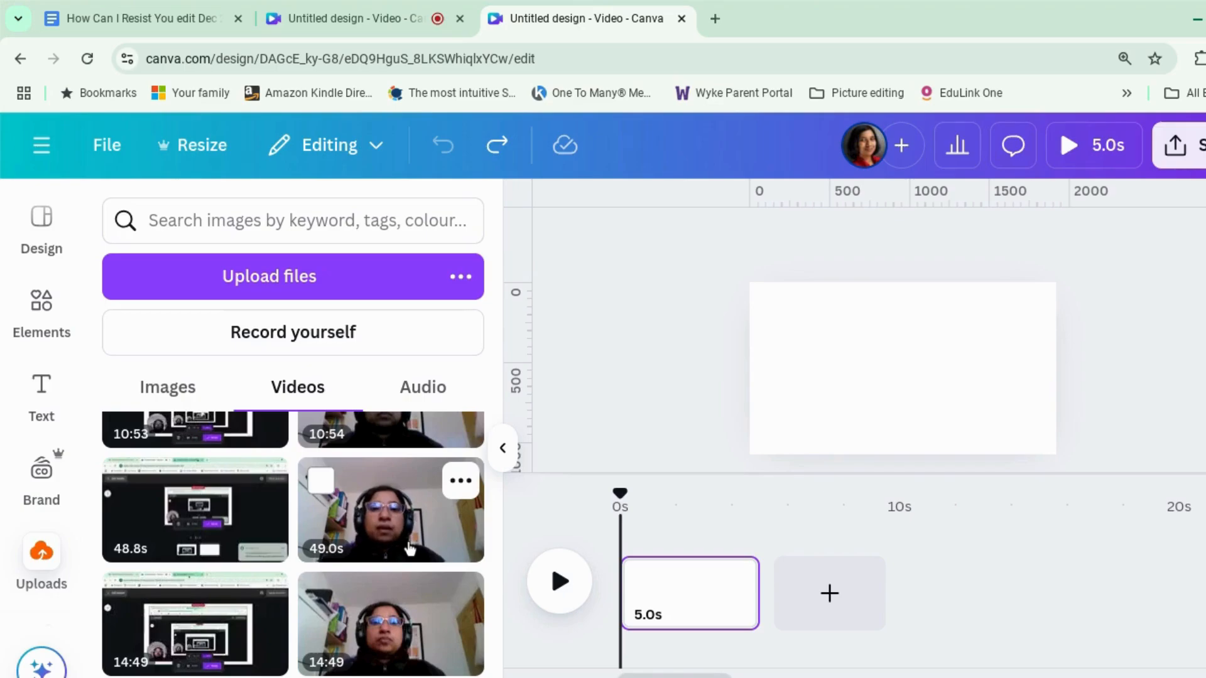
pyautogui.moveTo(403, 525)
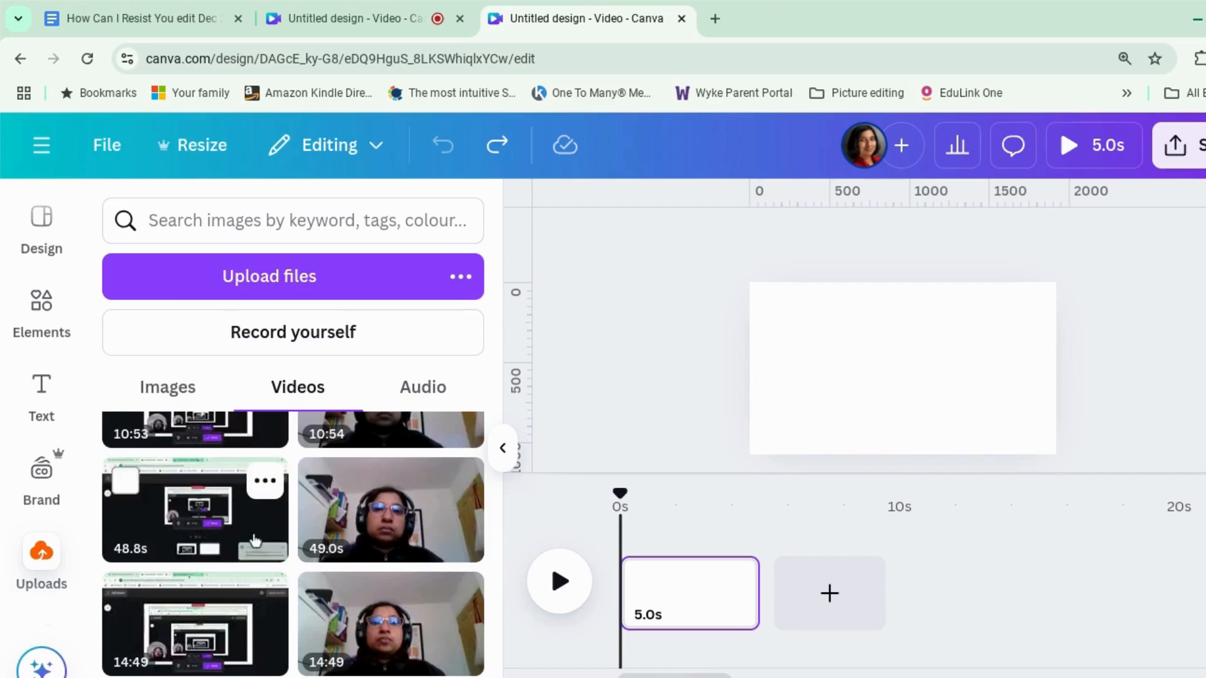
pyautogui.moveTo(195, 509)
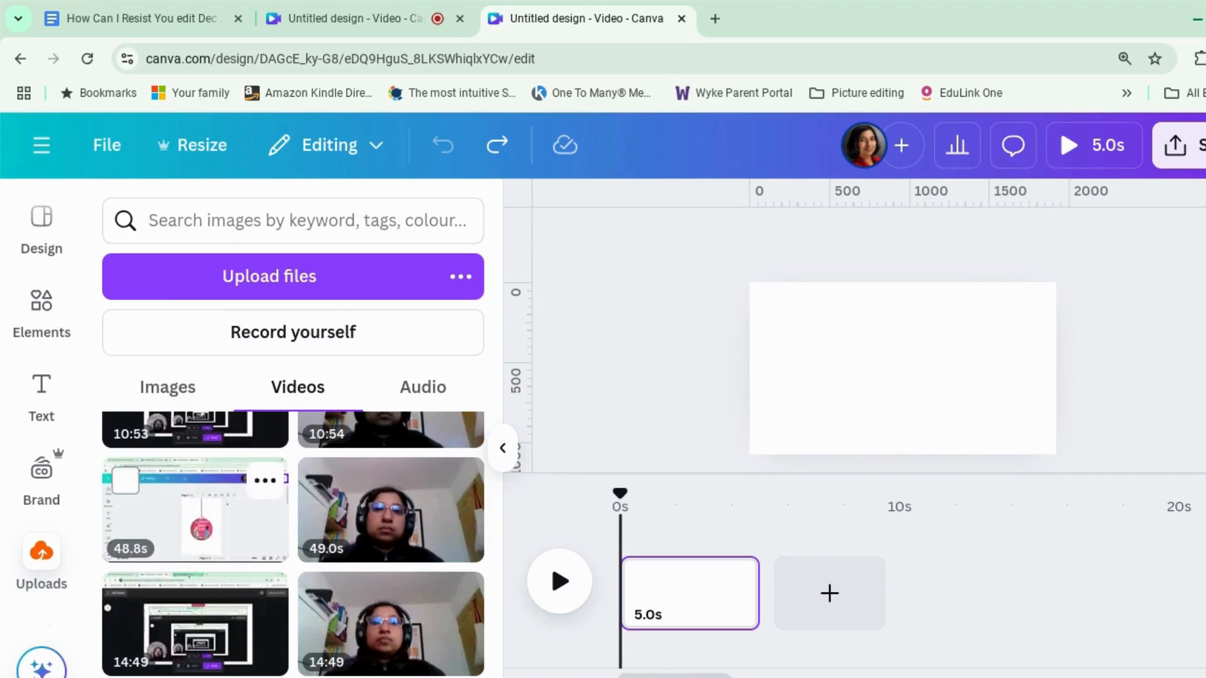
# Place the 48.8-second screen recording and enlarge it to fill the page
pyautogui.click(196, 509)
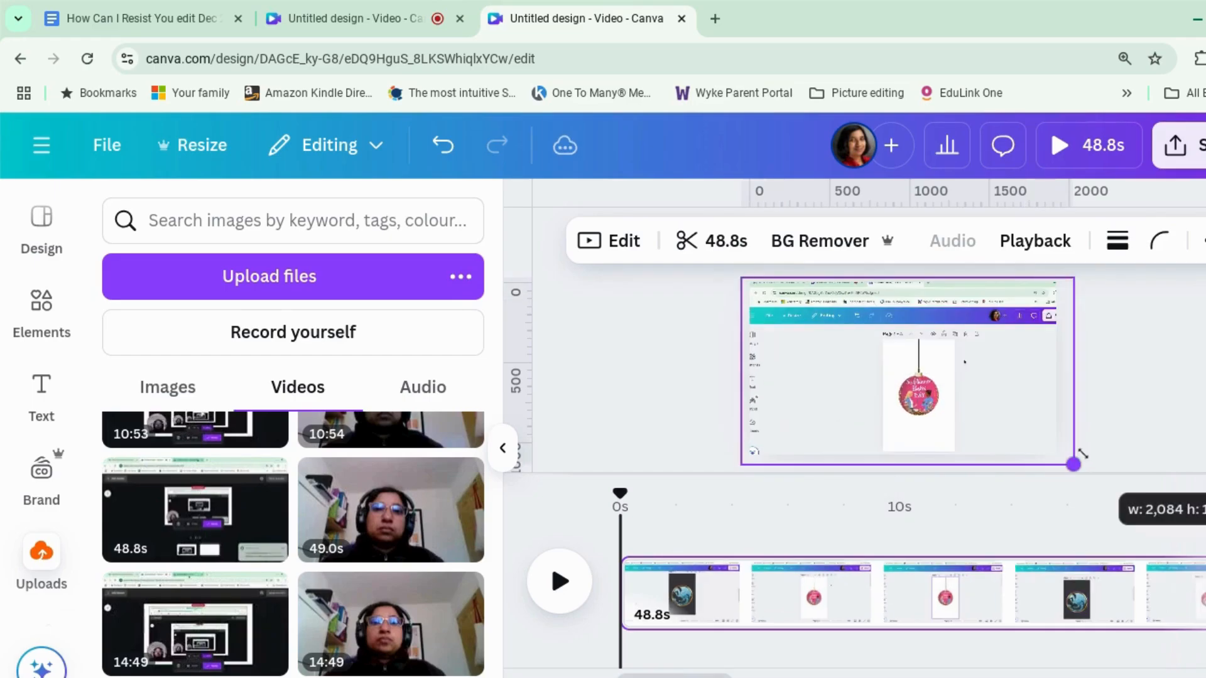
pyautogui.click(907, 369)
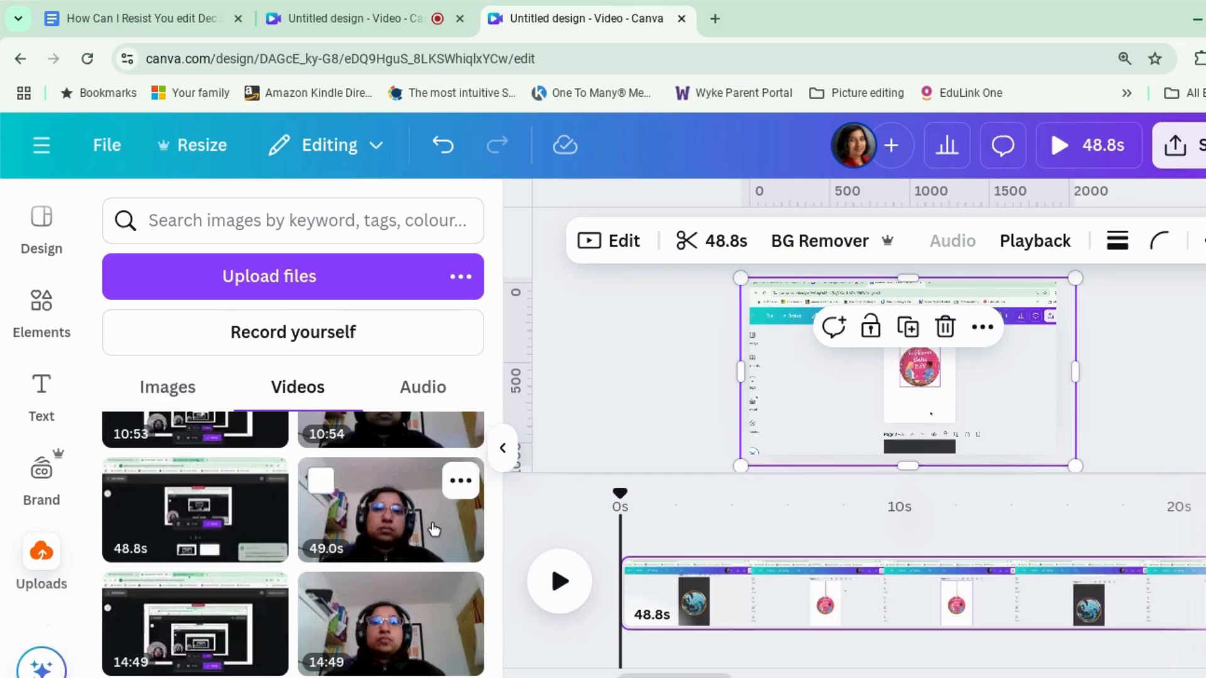
pyautogui.click(389, 508)
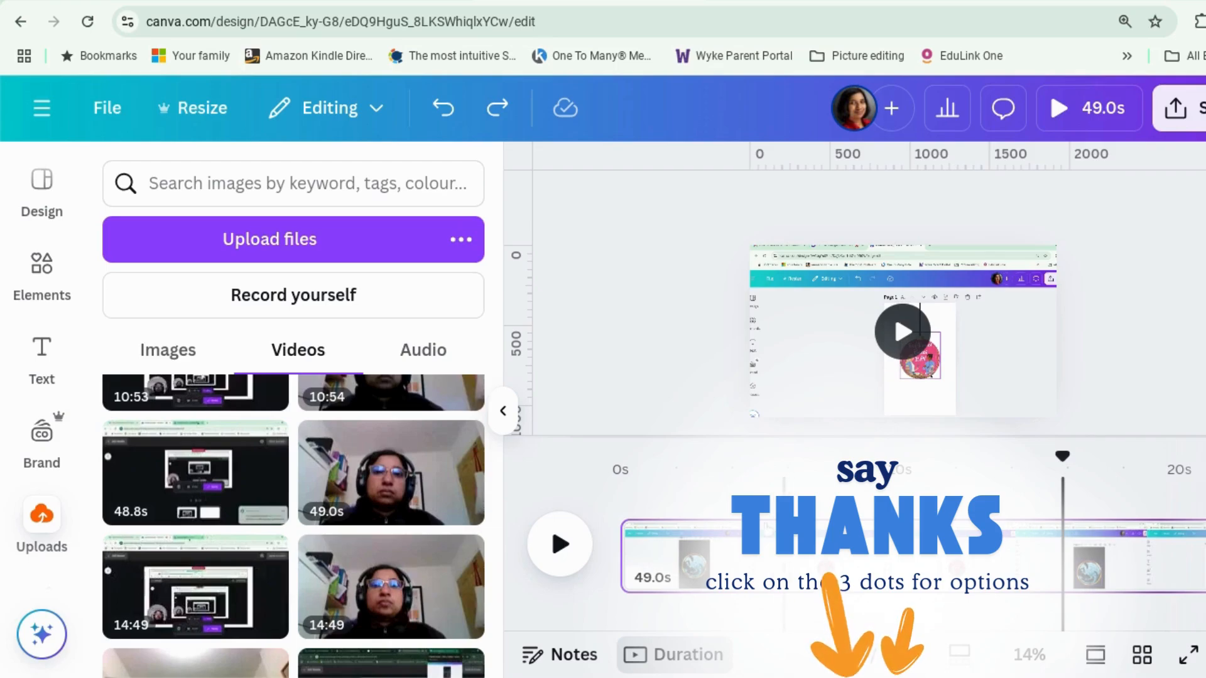
pyautogui.click(901, 351)
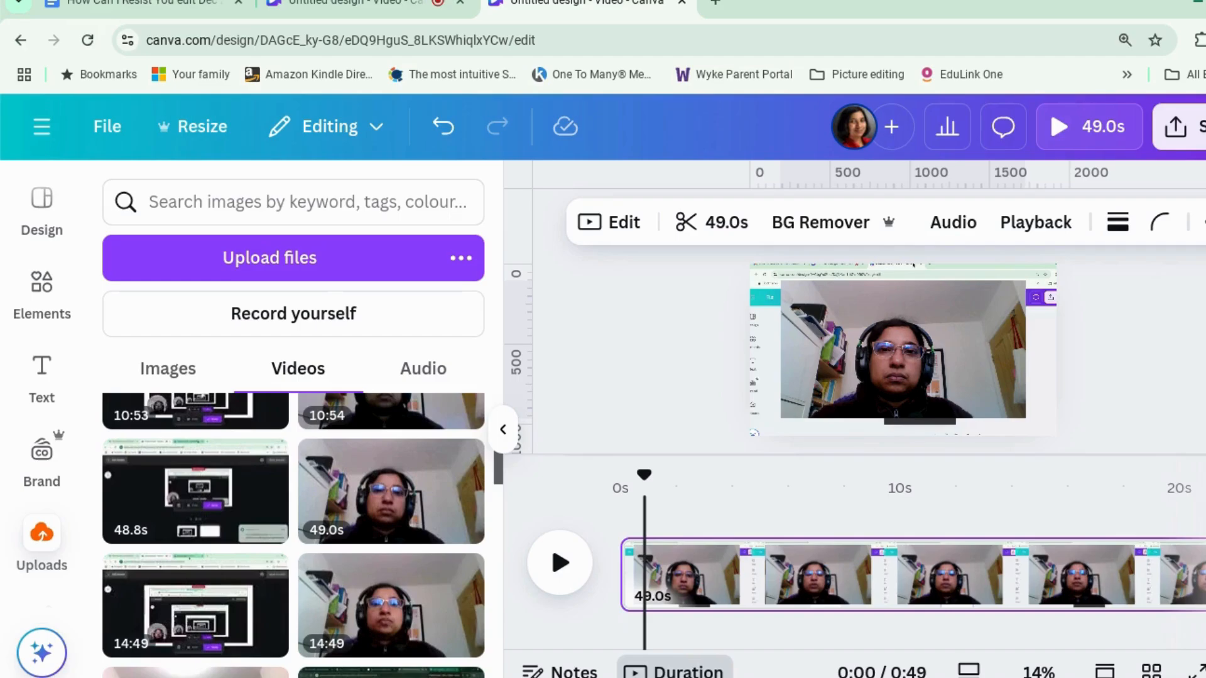
pyautogui.moveTo(912, 410)
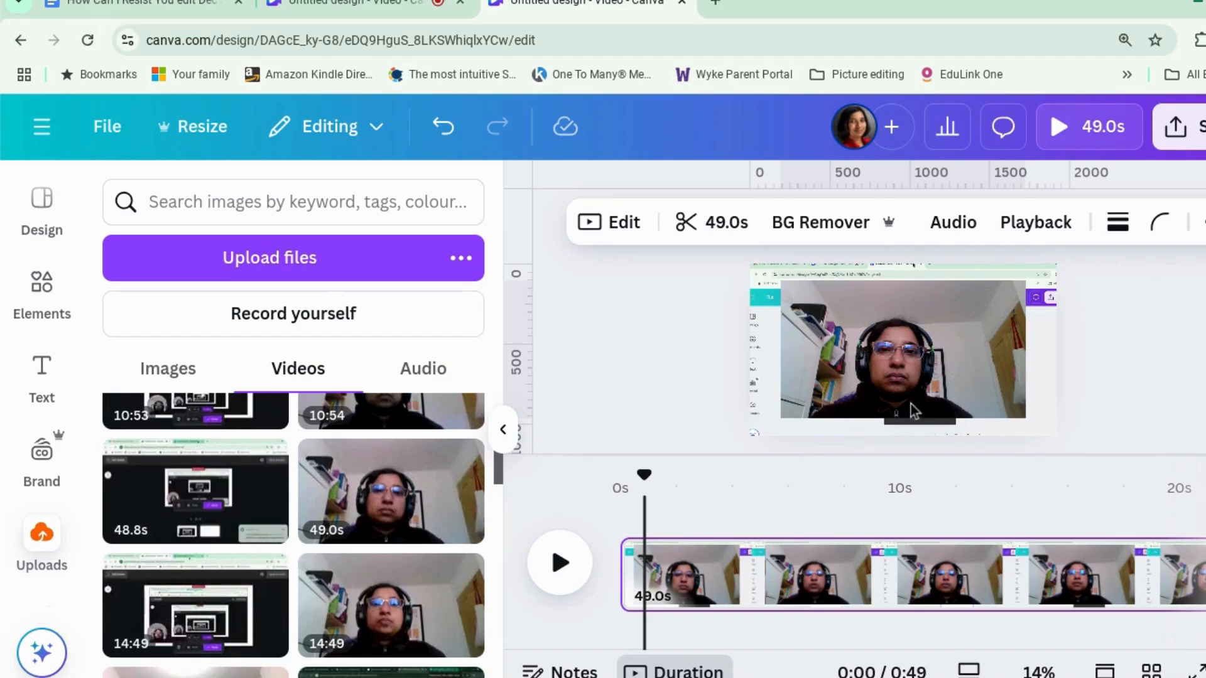
pyautogui.moveTo(903, 355)
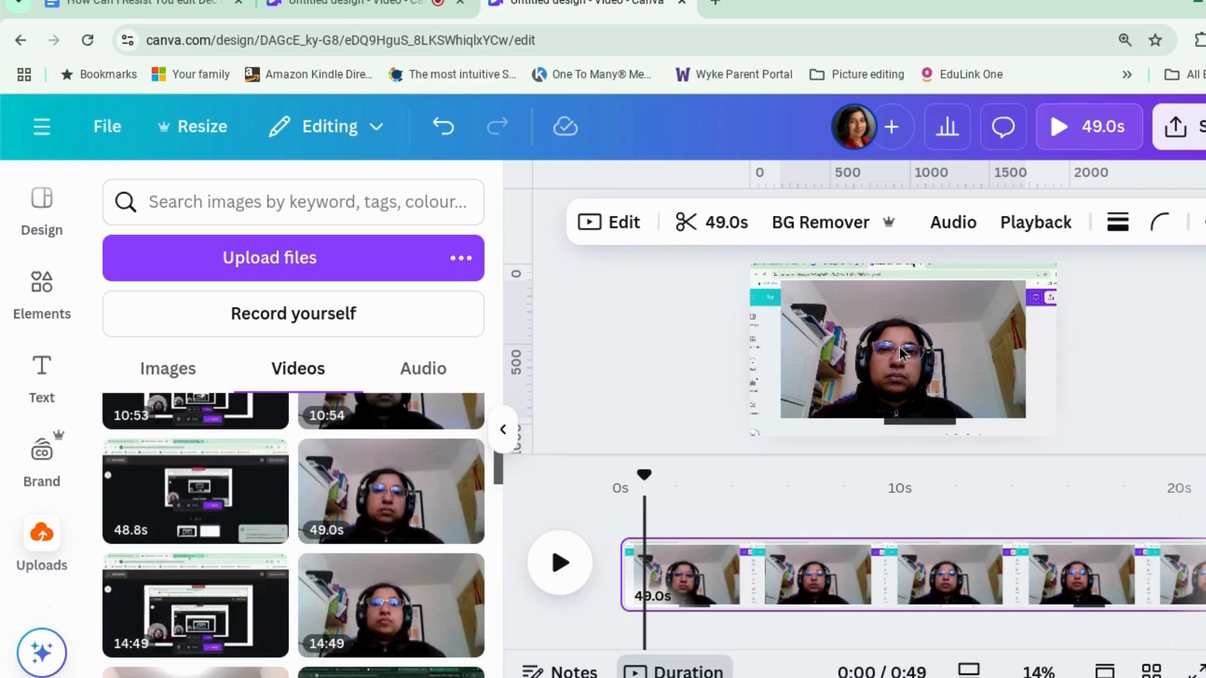
pyautogui.moveTo(944, 377)
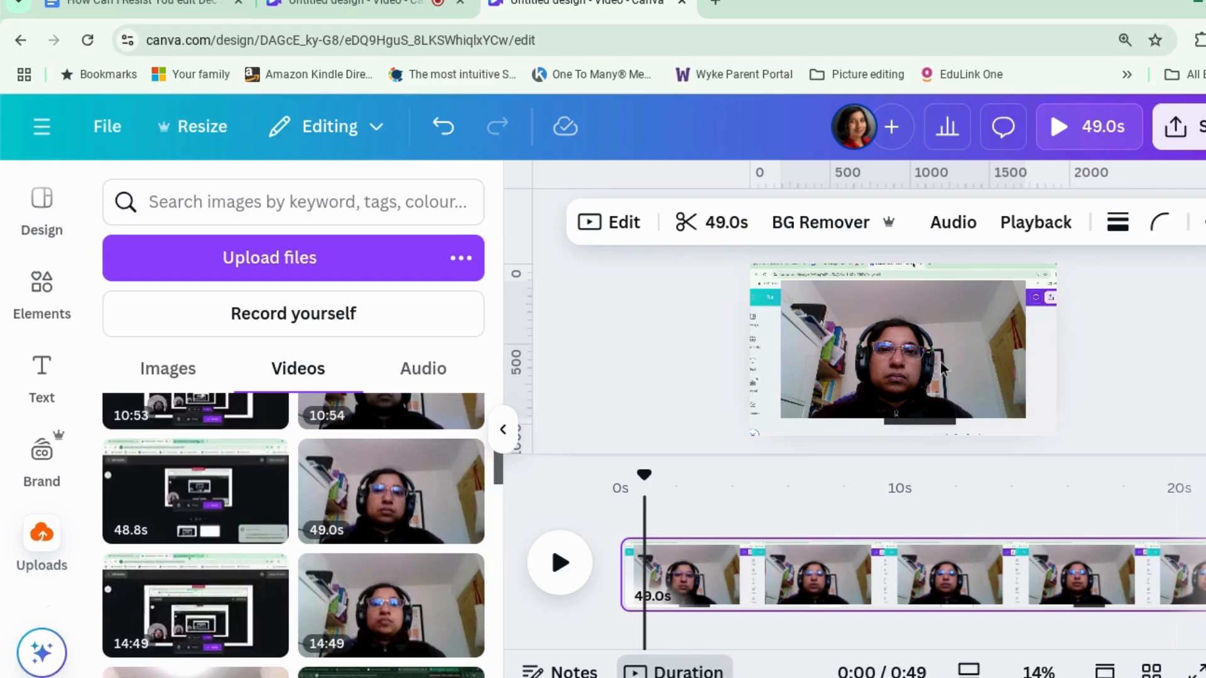
pyautogui.click(899, 351)
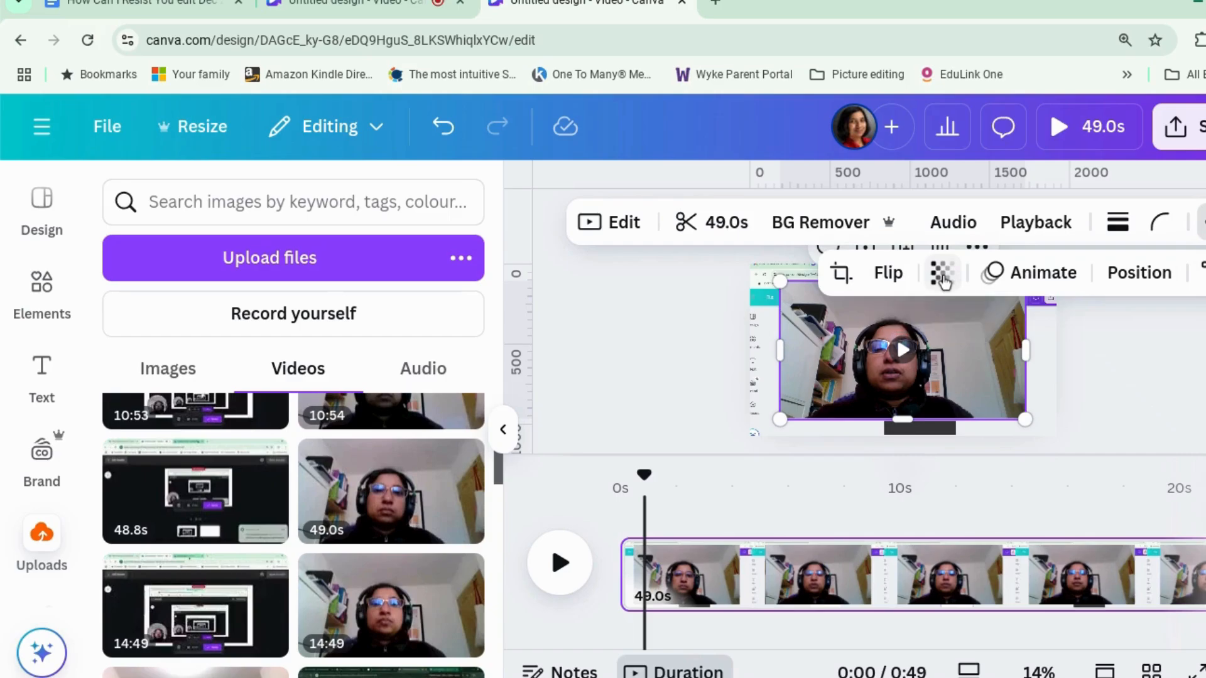
# Set the face-camera clip's transparency to 0 so only the screen recording shows
pyautogui.click(941, 272)
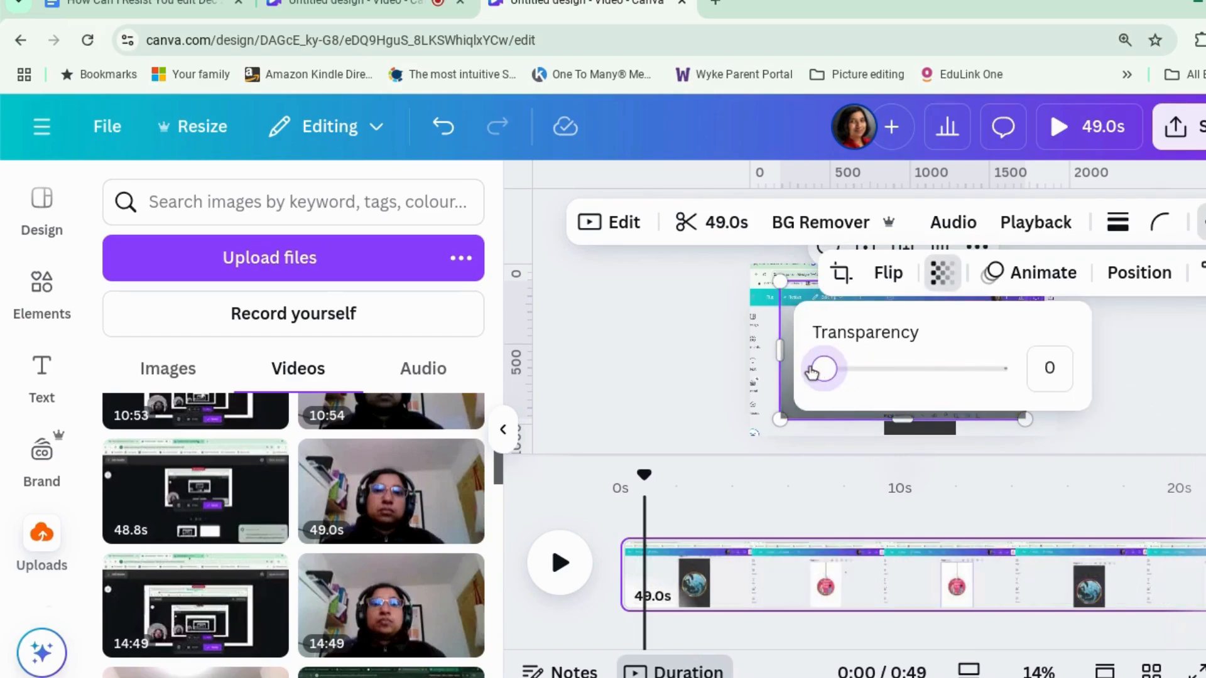
pyautogui.click(679, 384)
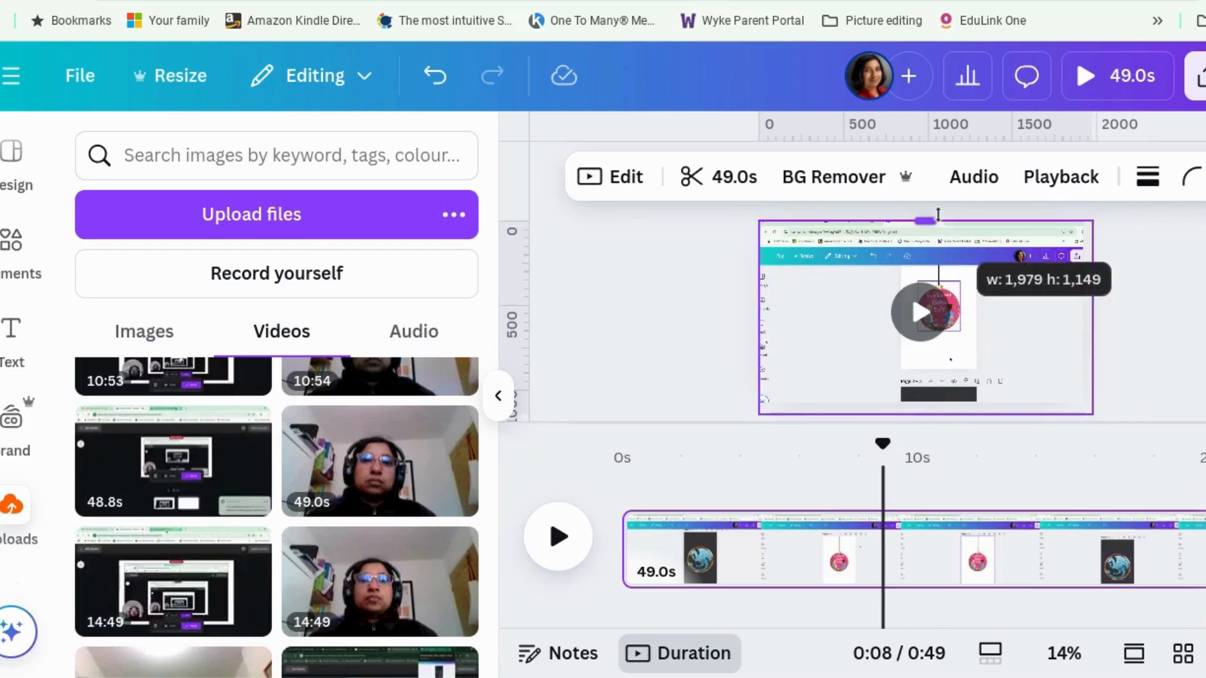
# Split the video at about 8 and 13 seconds and select the 4.7-second middle clip
pyautogui.click(923, 323)
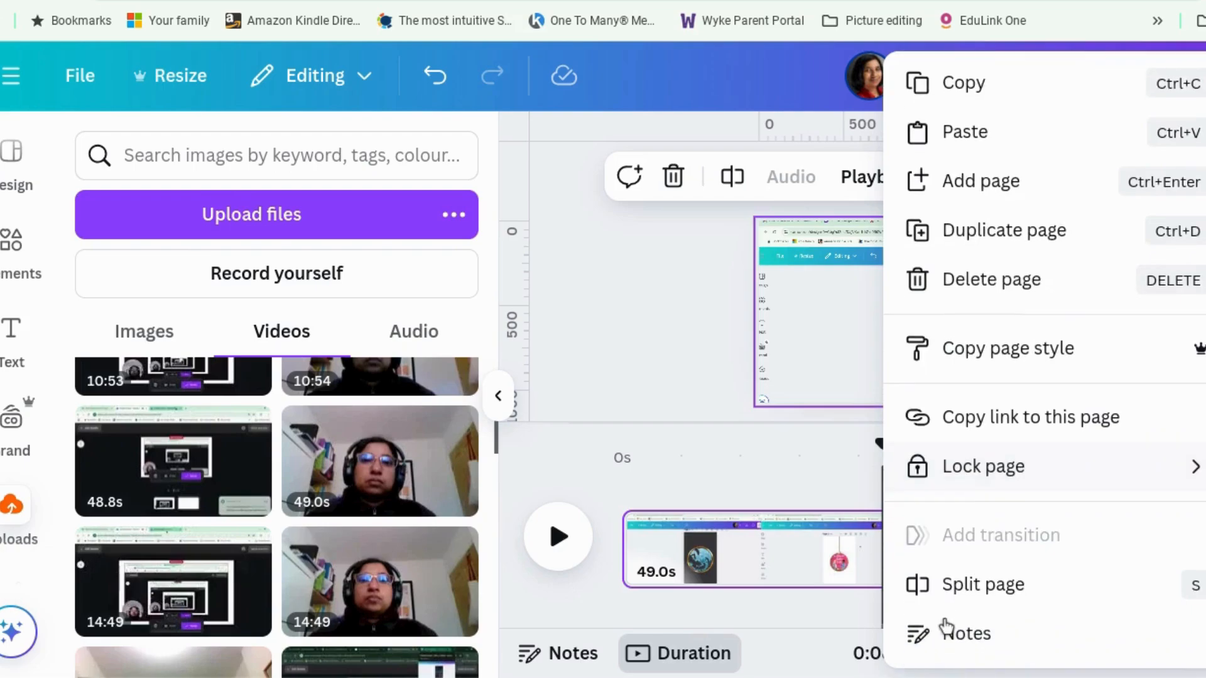
pyautogui.moveTo(953, 592)
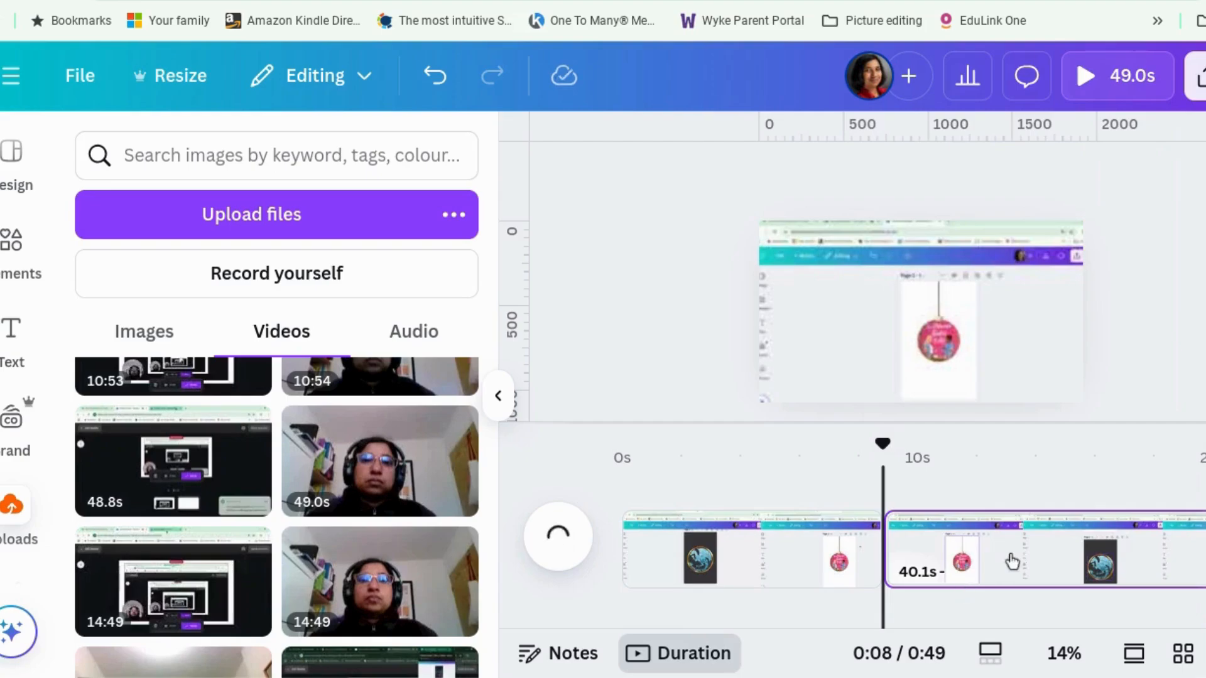
pyautogui.moveTo(1057, 567)
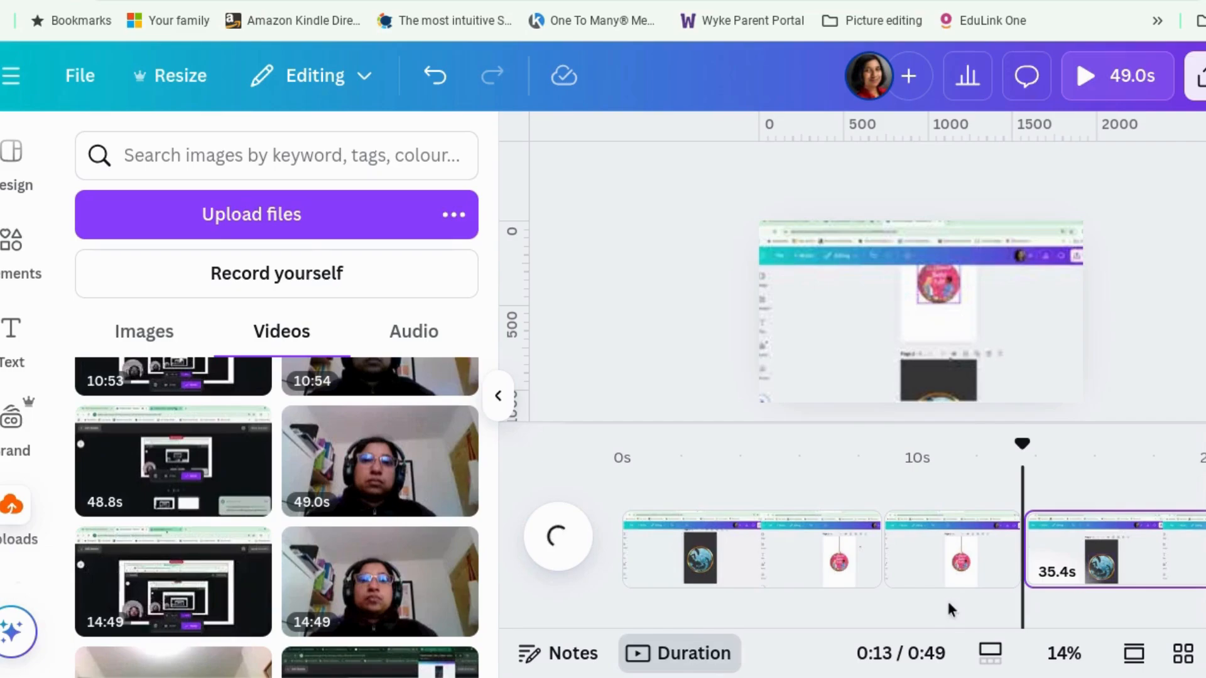
pyautogui.moveTo(939, 563)
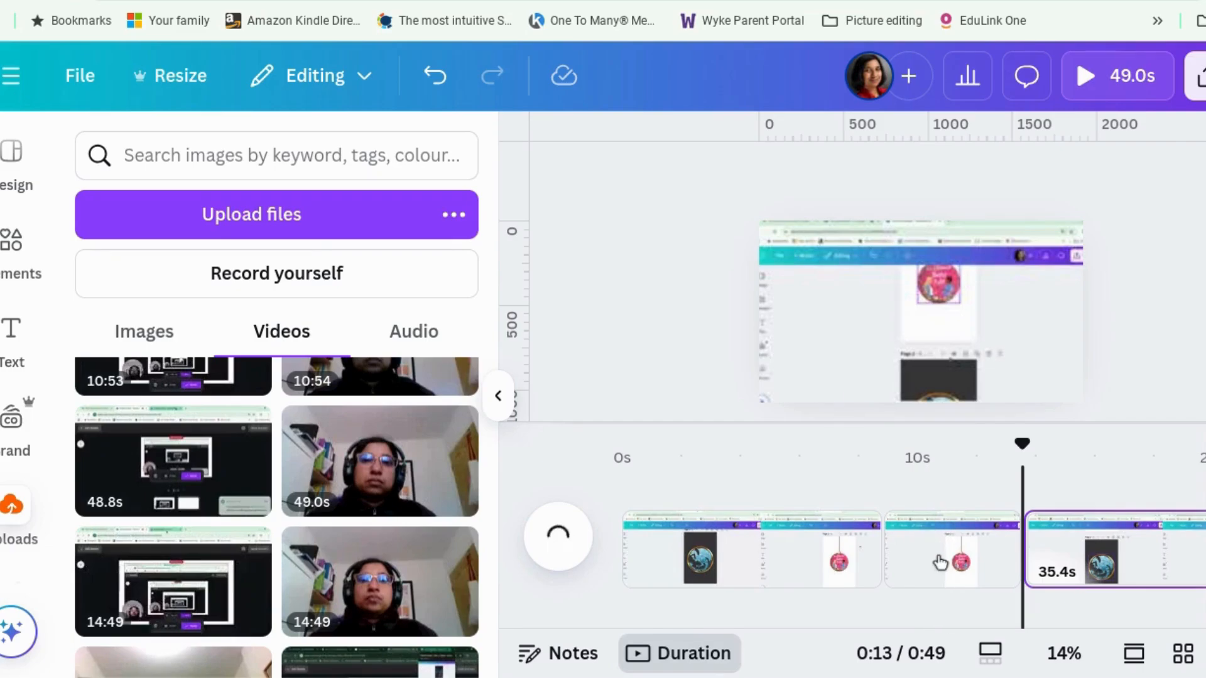
pyautogui.click(951, 548)
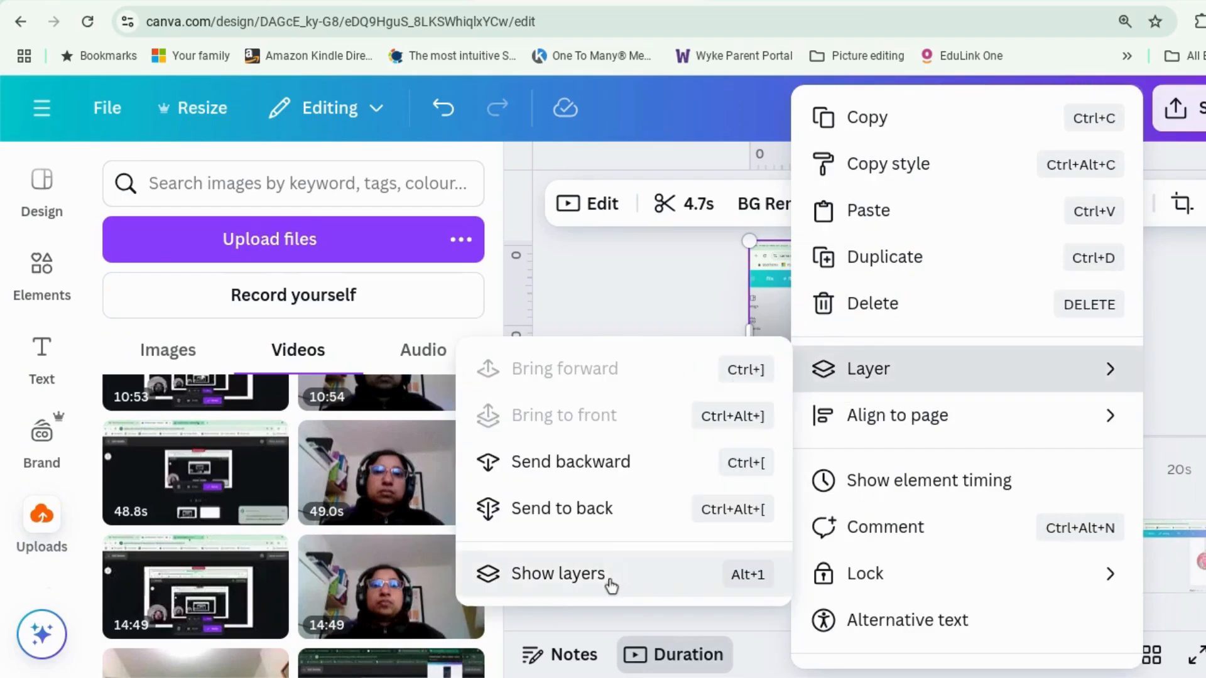
# Reveal the hidden face-camera layer in the middle clip and start a transition before it
pyautogui.click(557, 574)
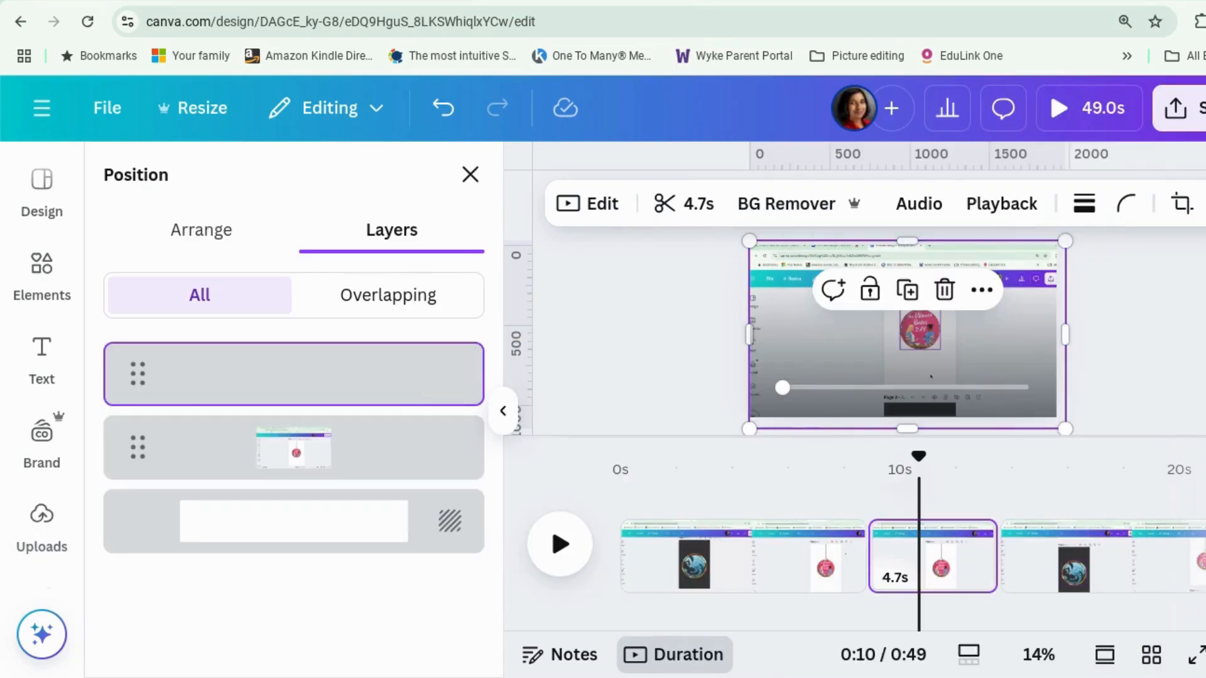
pyautogui.click(965, 254)
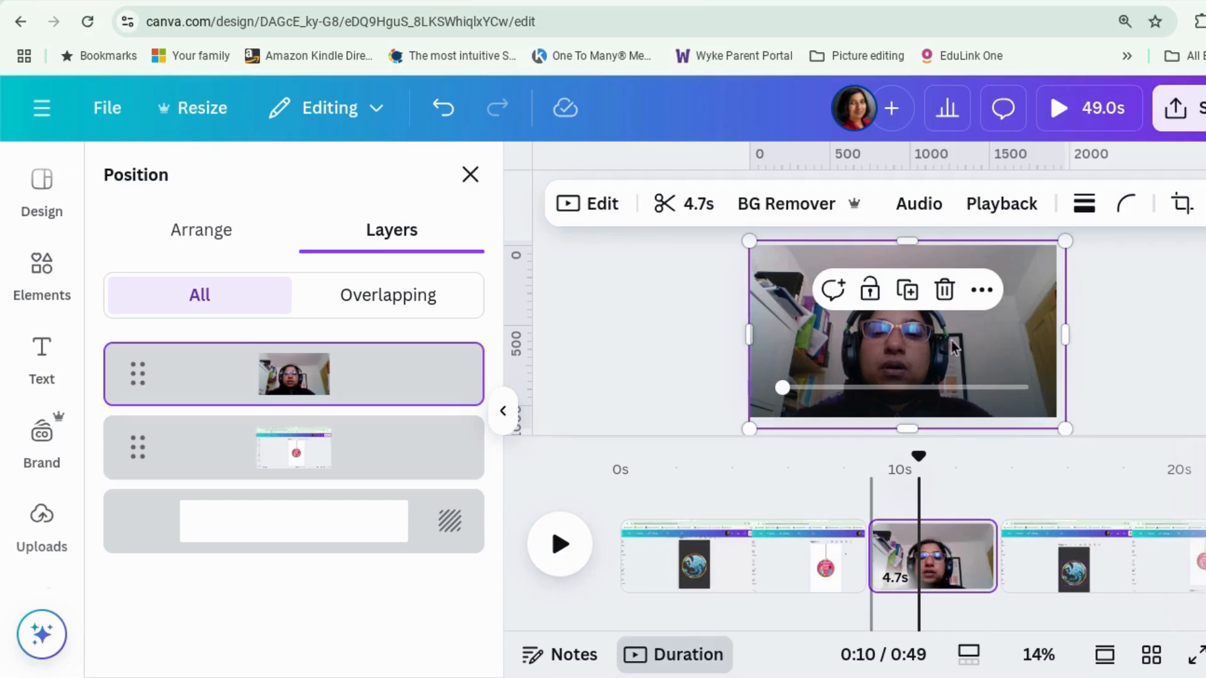
pyautogui.moveTo(867, 538)
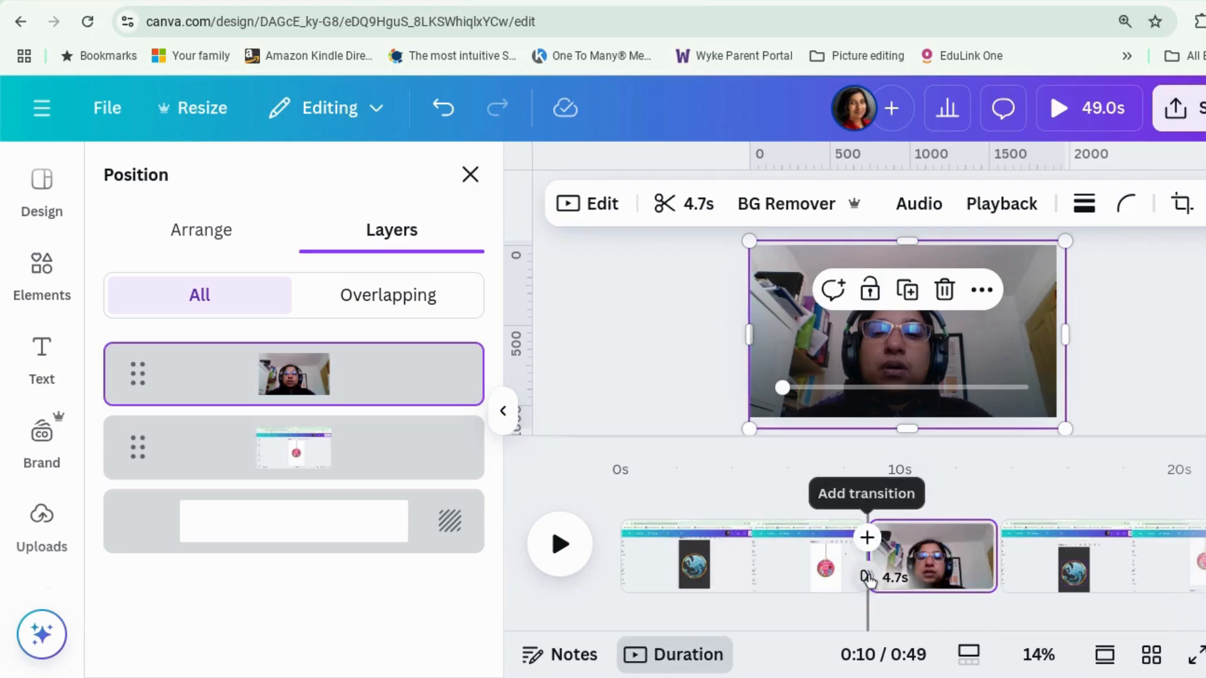
pyautogui.click(866, 536)
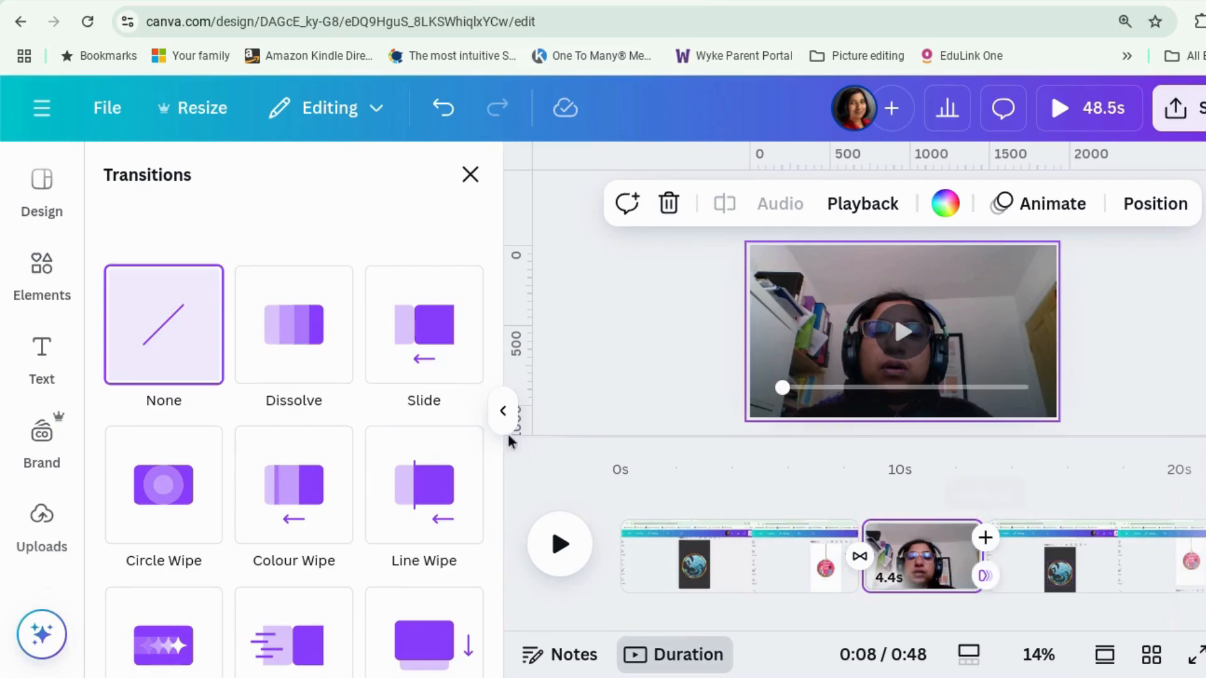
# Apply half-second Dissolve transitions on both edges of the middle clip and preview
pyautogui.click(292, 324)
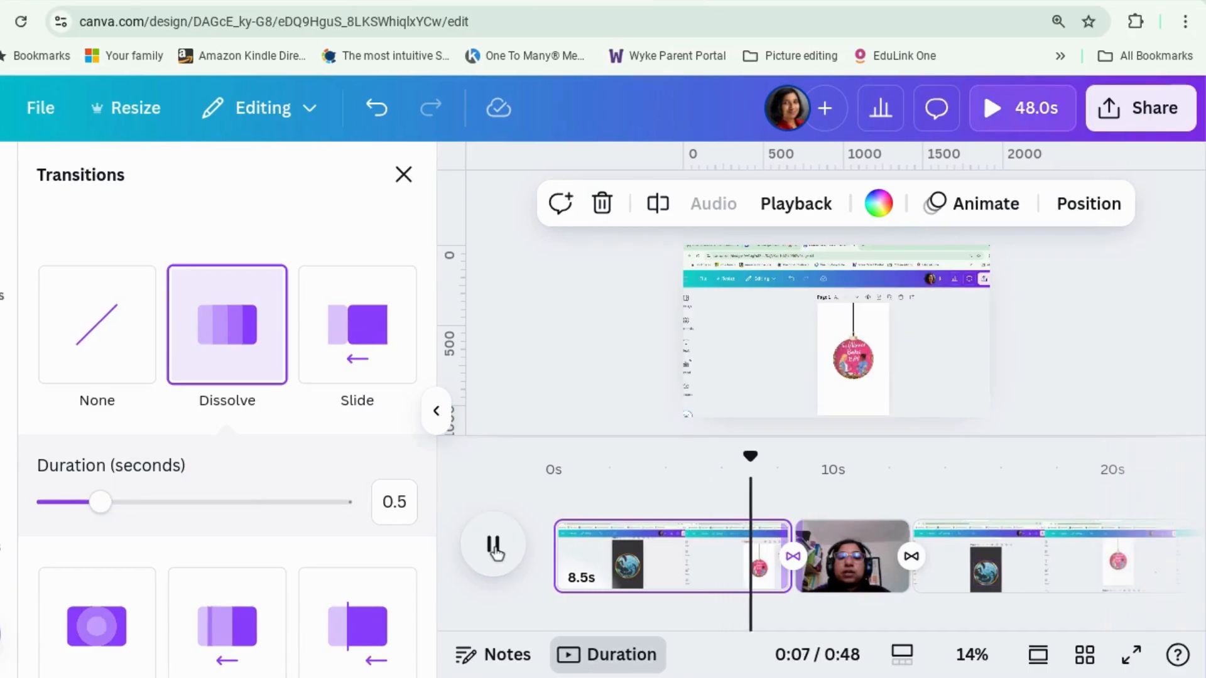
pyautogui.click(492, 543)
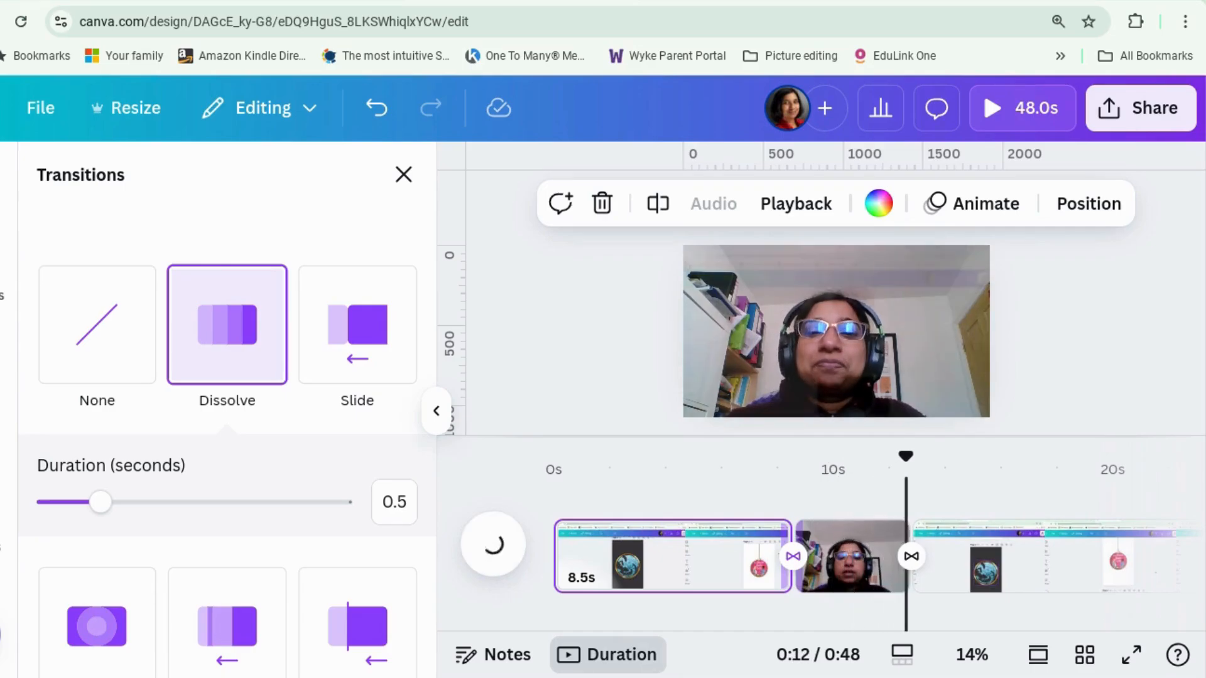
pyautogui.click(492, 544)
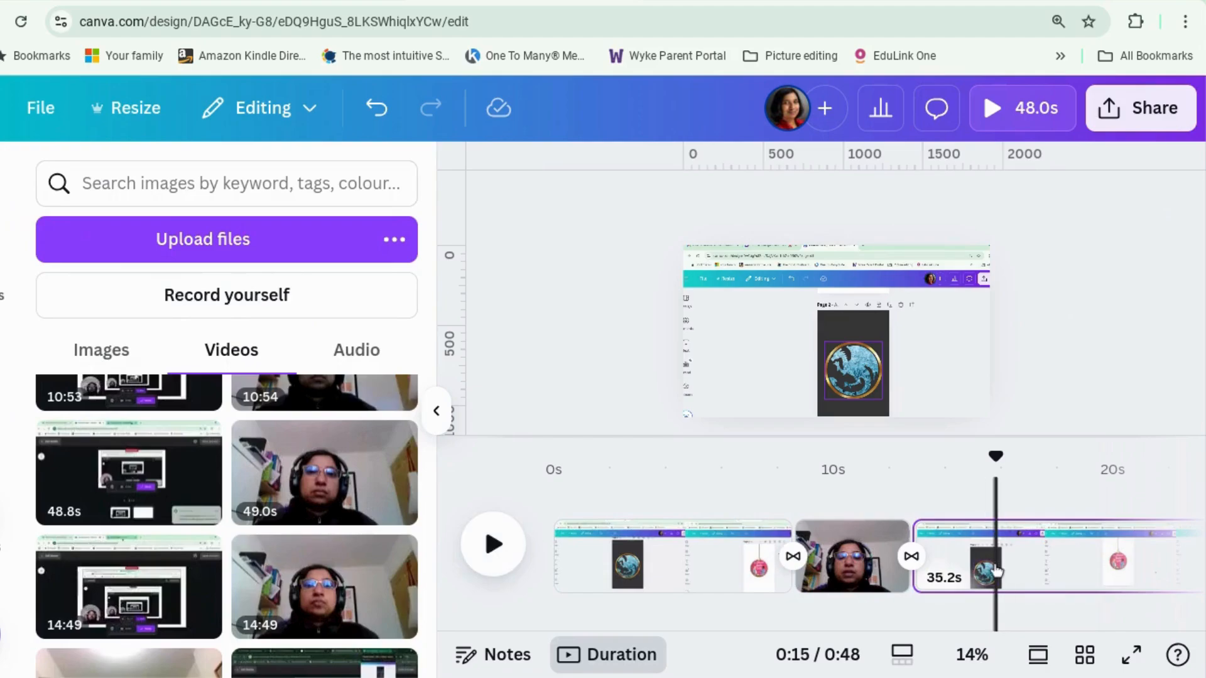
pyautogui.moveTo(578, 344)
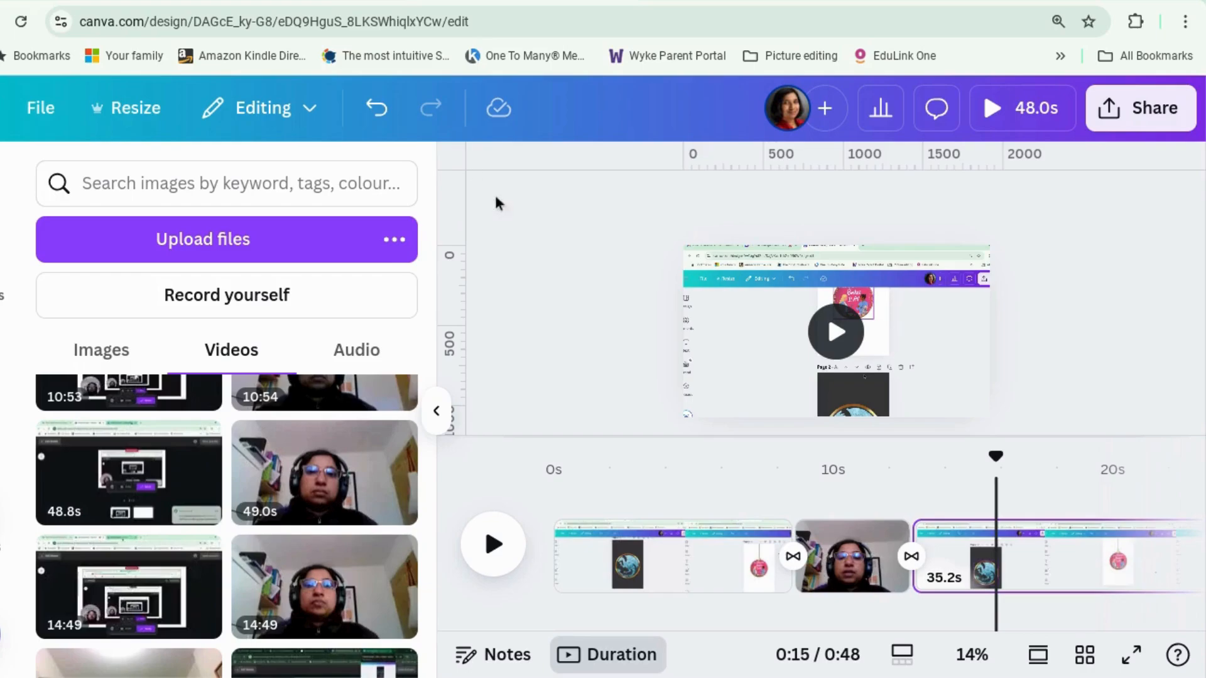
# Reach the download settings for the 48-second video from the Share menu
pyautogui.click(837, 331)
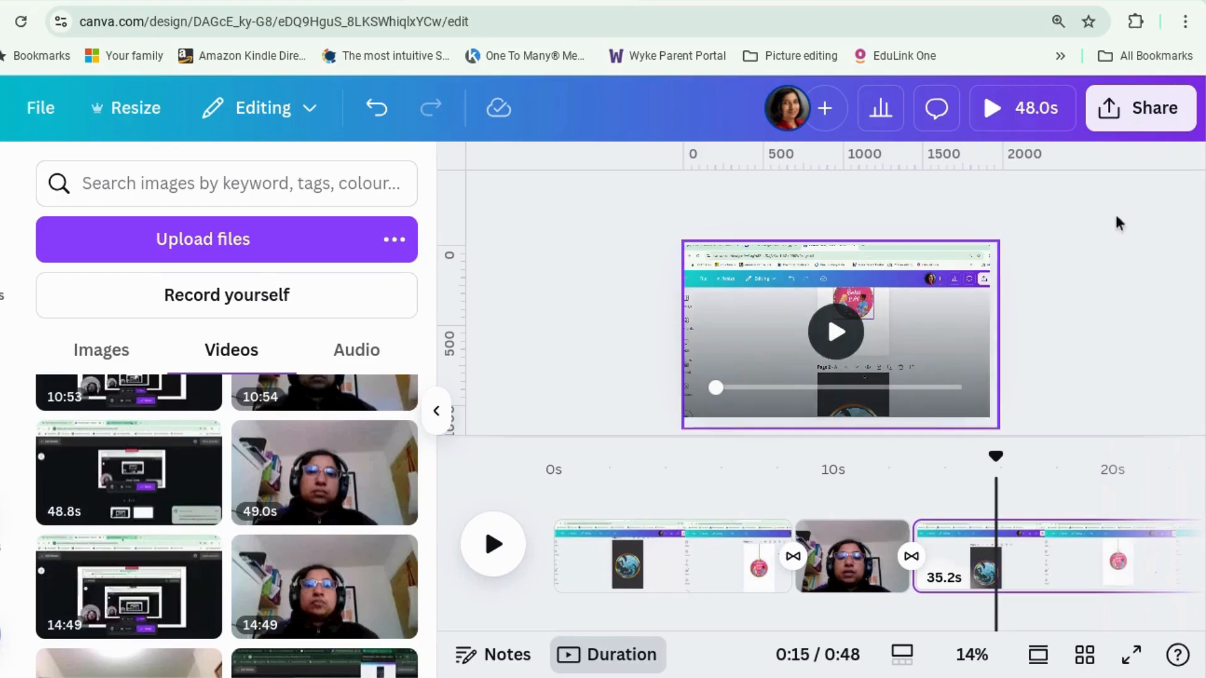
pyautogui.moveTo(1141, 107)
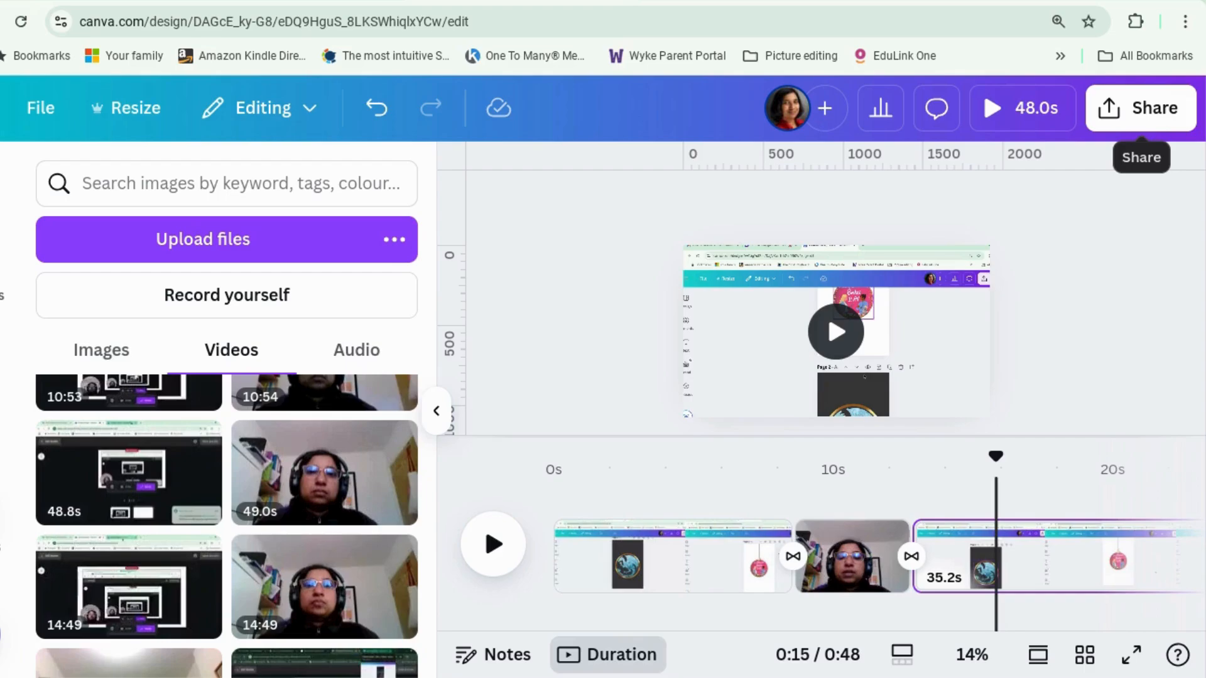
pyautogui.click(1141, 108)
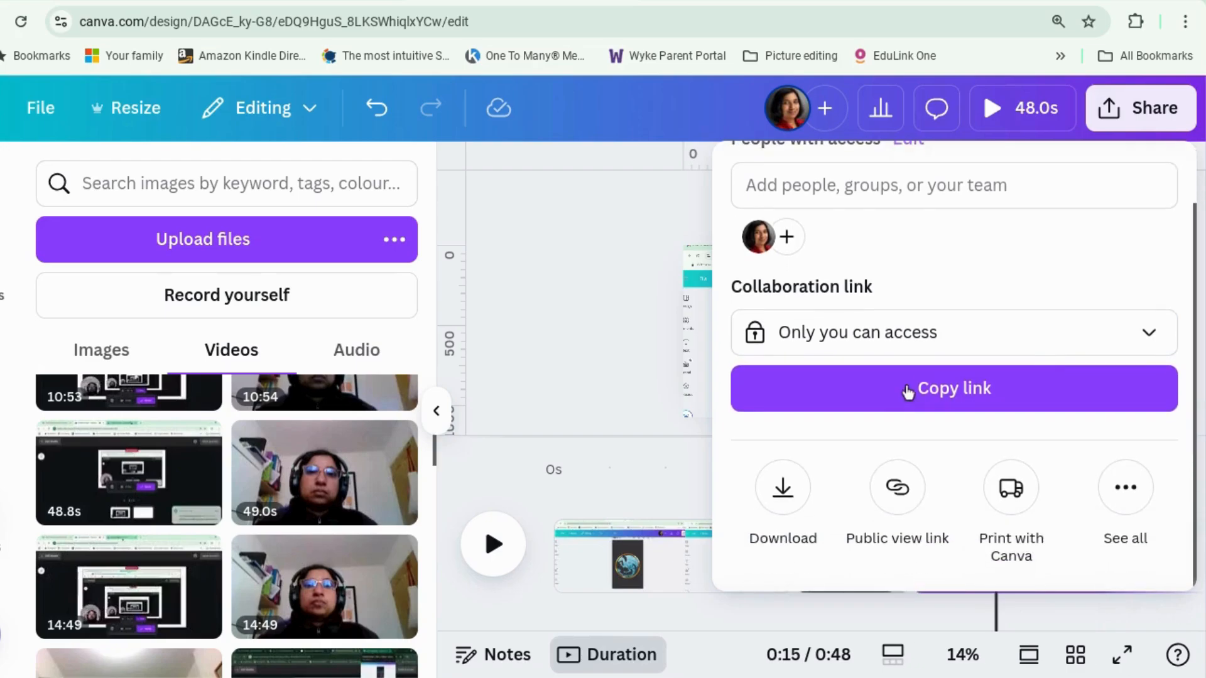
pyautogui.click(782, 500)
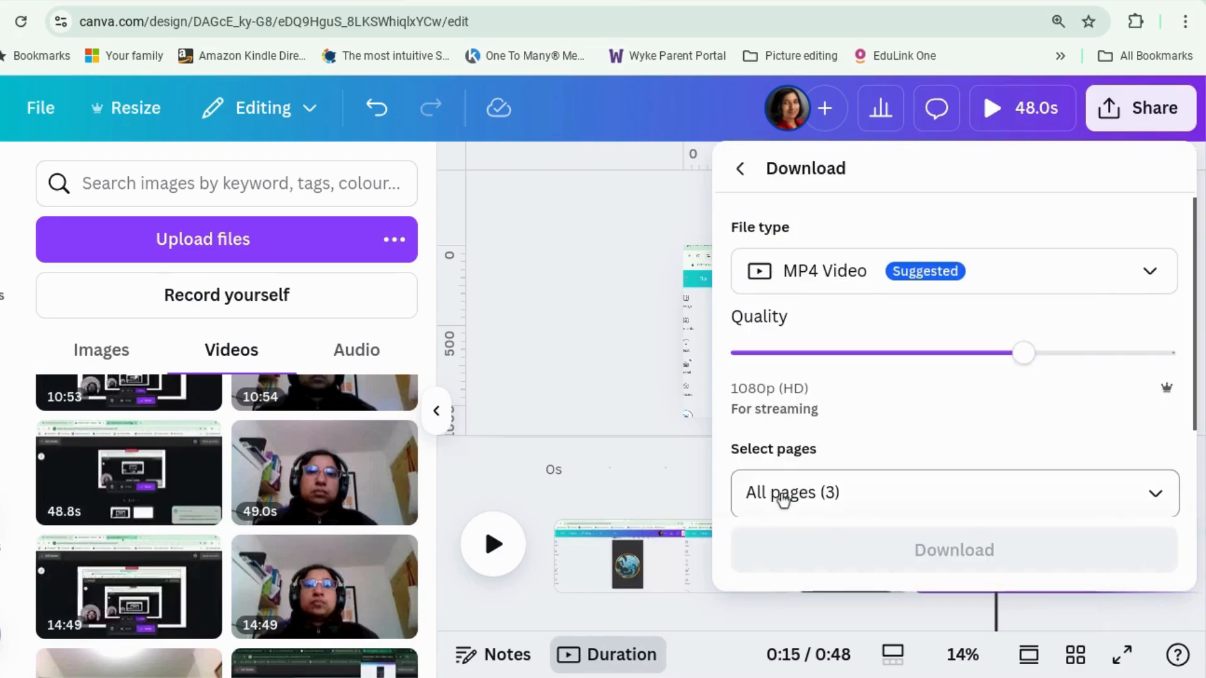
pyautogui.moveTo(1008, 294)
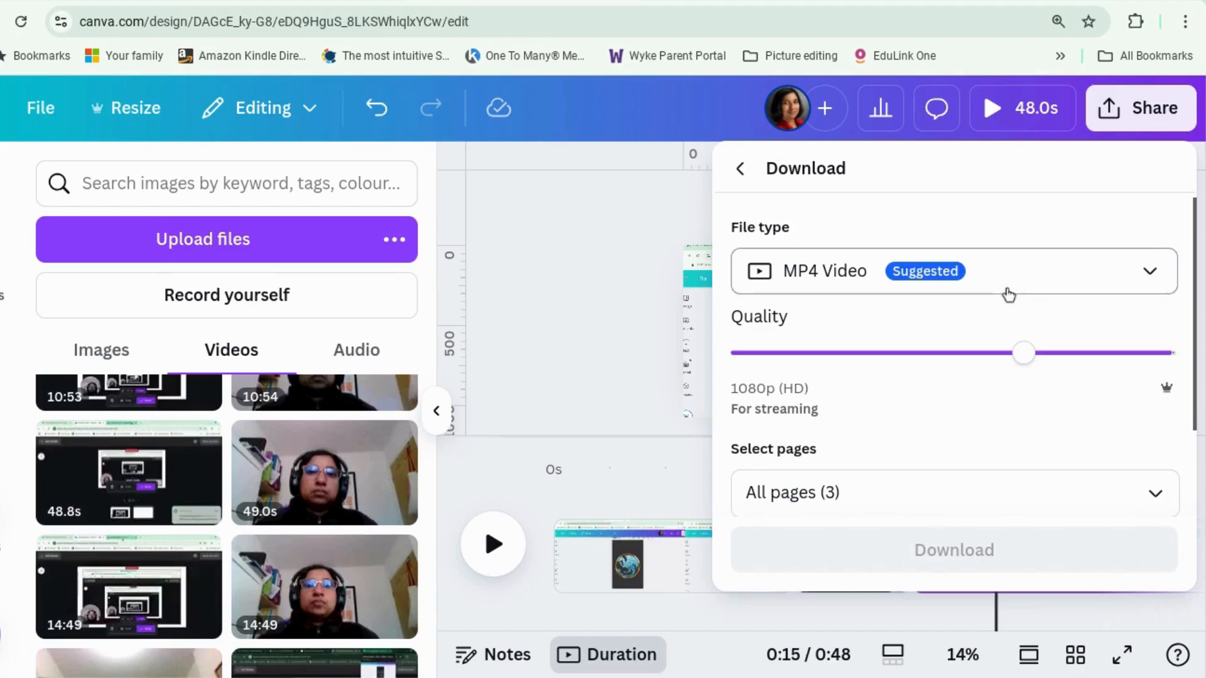
# Keep MP4 at 1080p and select all three pages for download
pyautogui.scroll(-3)
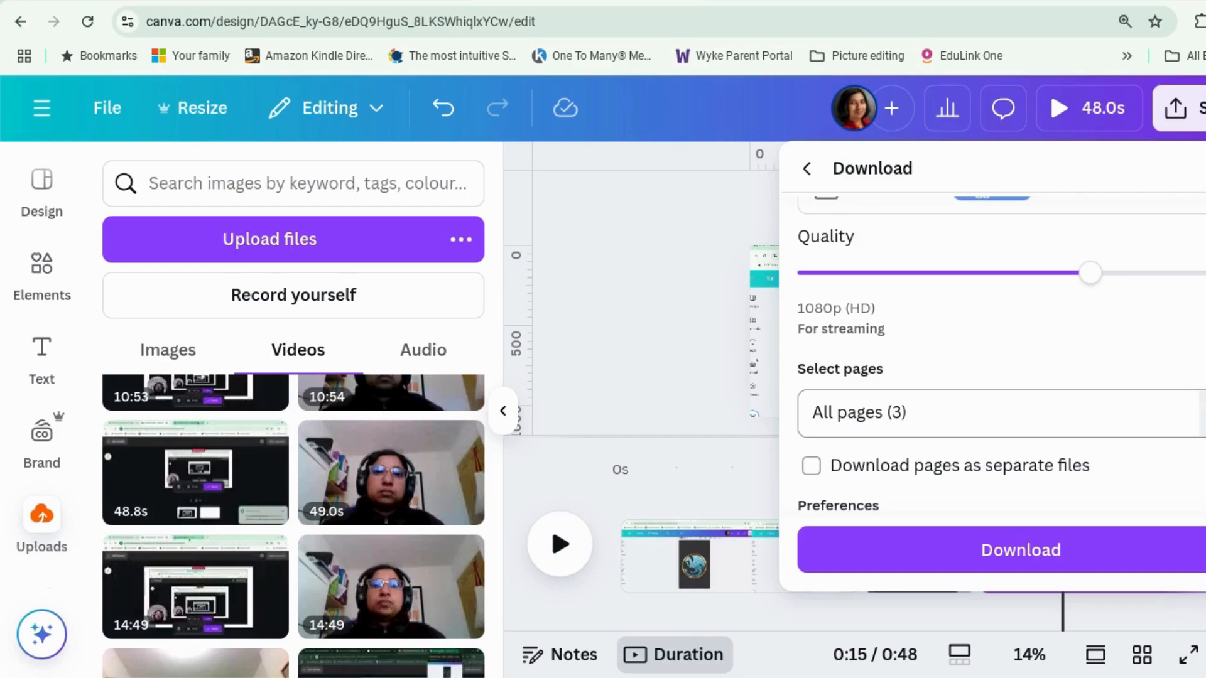
pyautogui.click(992, 412)
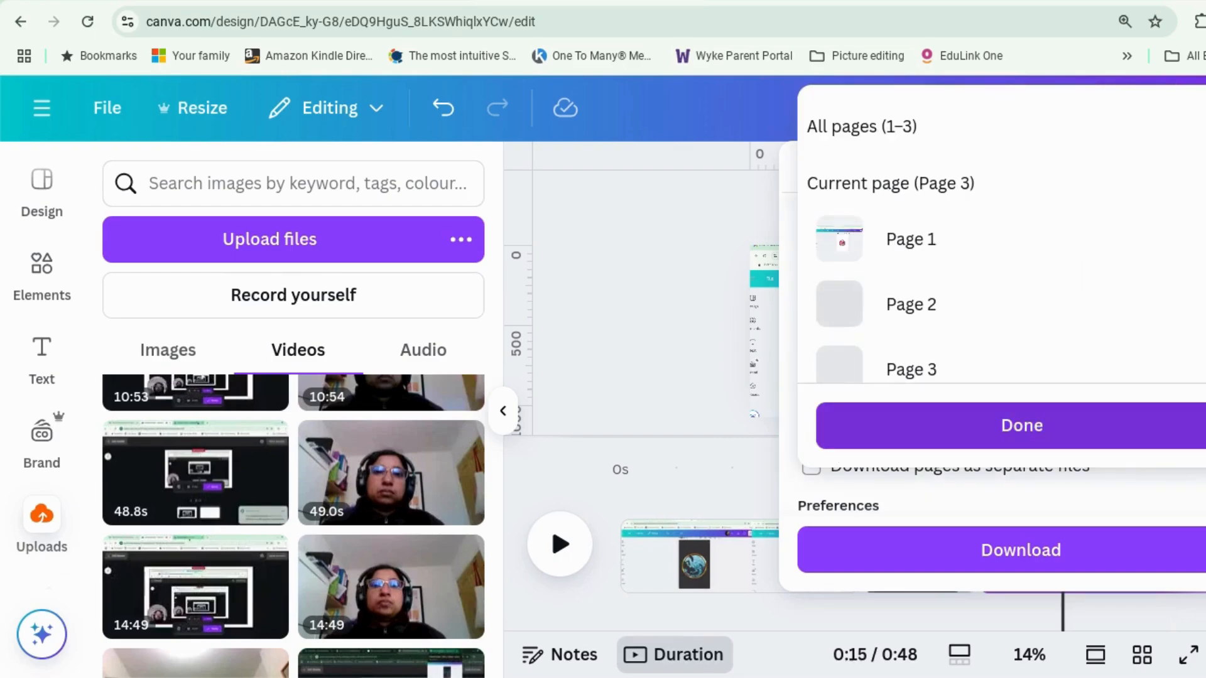
pyautogui.click(1021, 425)
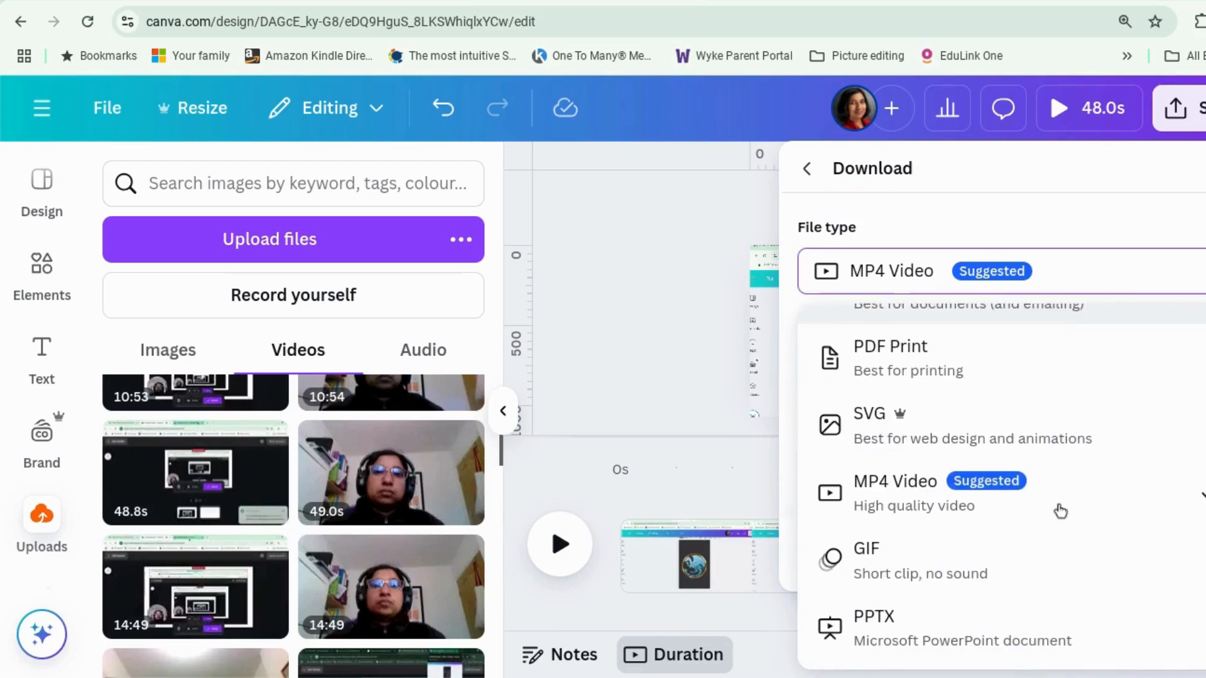
pyautogui.moveTo(1010, 565)
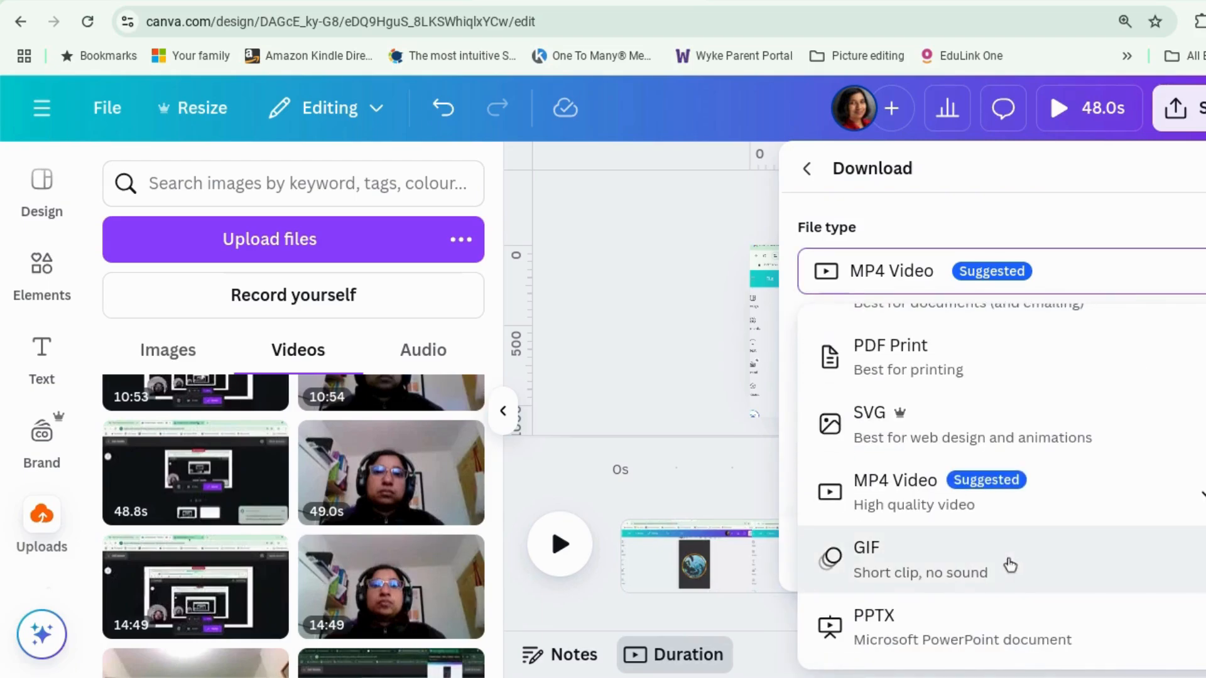